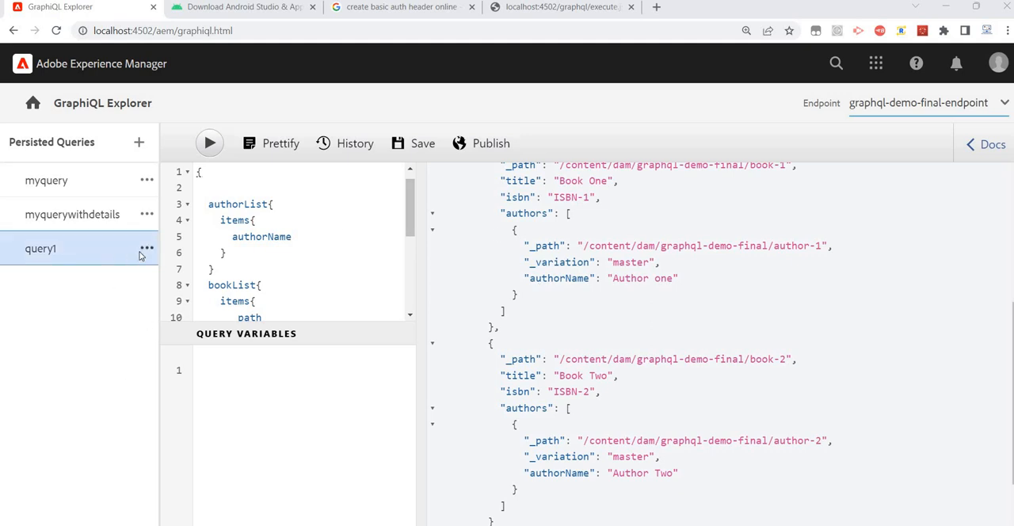
View persisted query1's JSON response of authors and books, then move to the Android Studio download tab
{"action": "scroll", "scroll_direction": "down", "scroll_amount": 3}
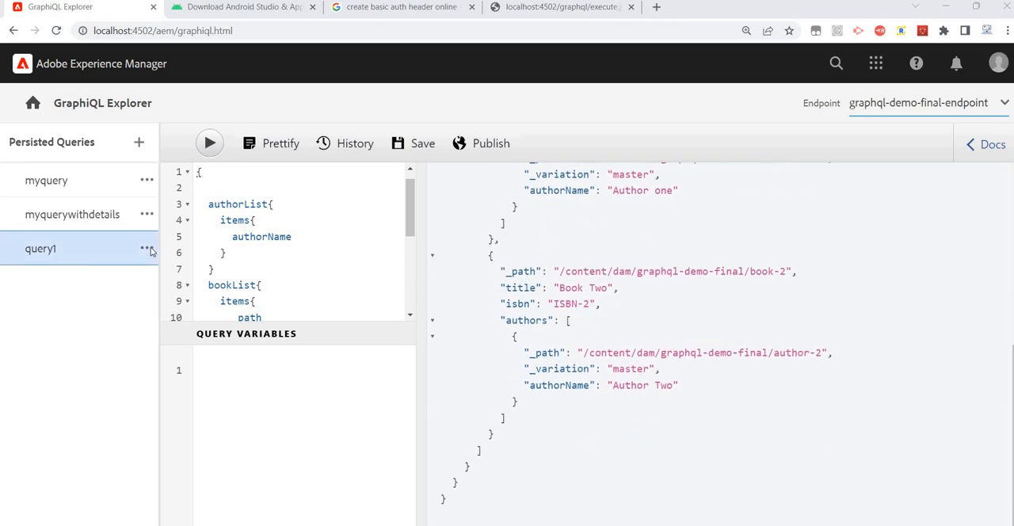
{"action": "left_click", "coordinate": [147, 248]}
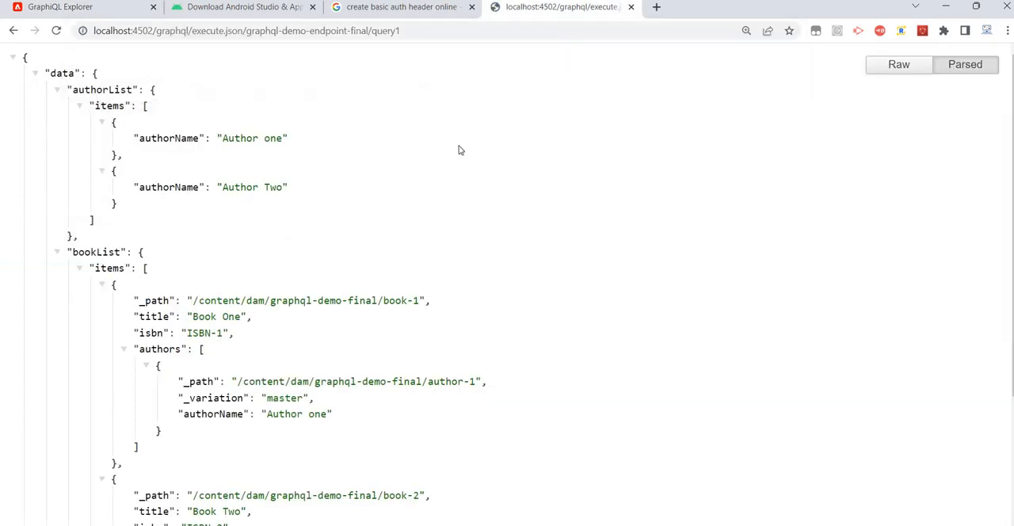
{"action": "scroll", "scroll_direction": "down", "scroll_amount": 3}
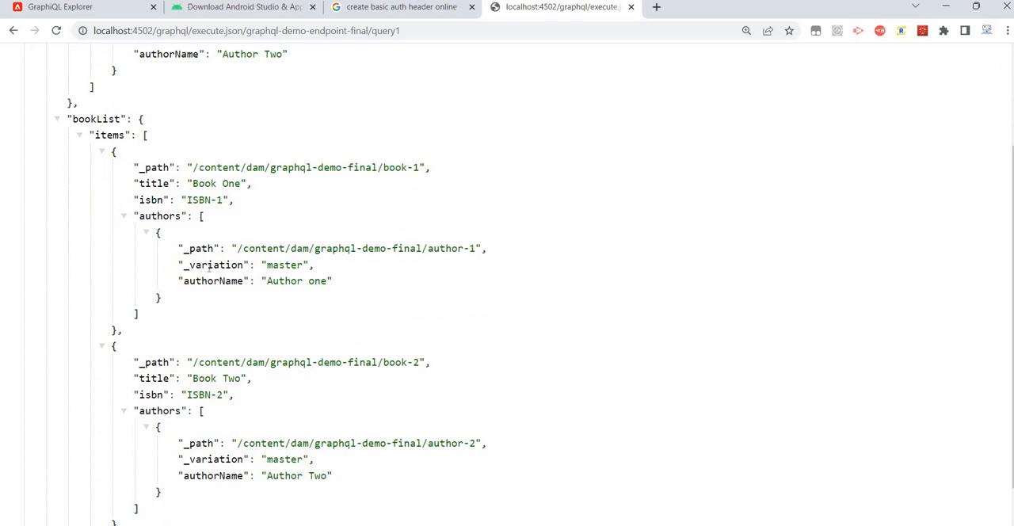
{"action": "mouse_move", "coordinate": [234, 22]}
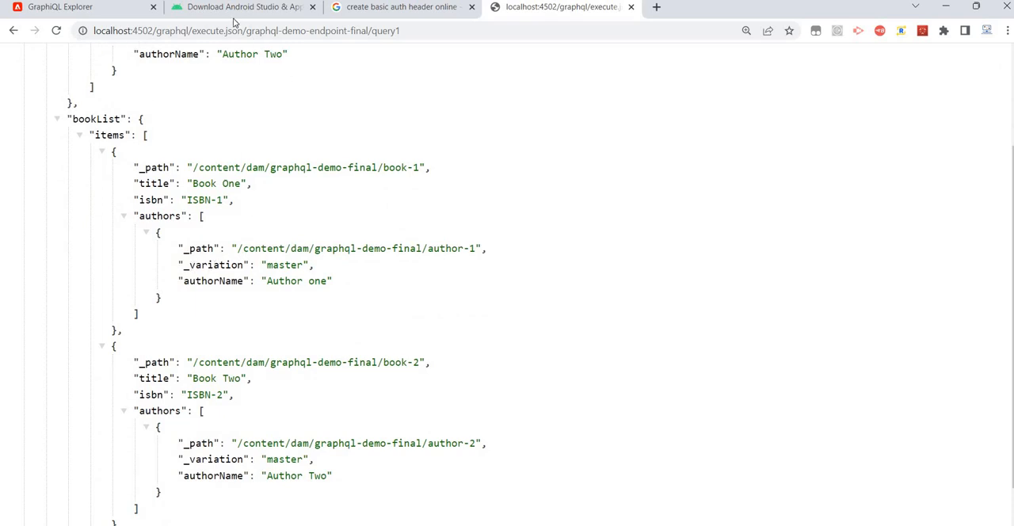
{"action": "left_click", "coordinate": [242, 6]}
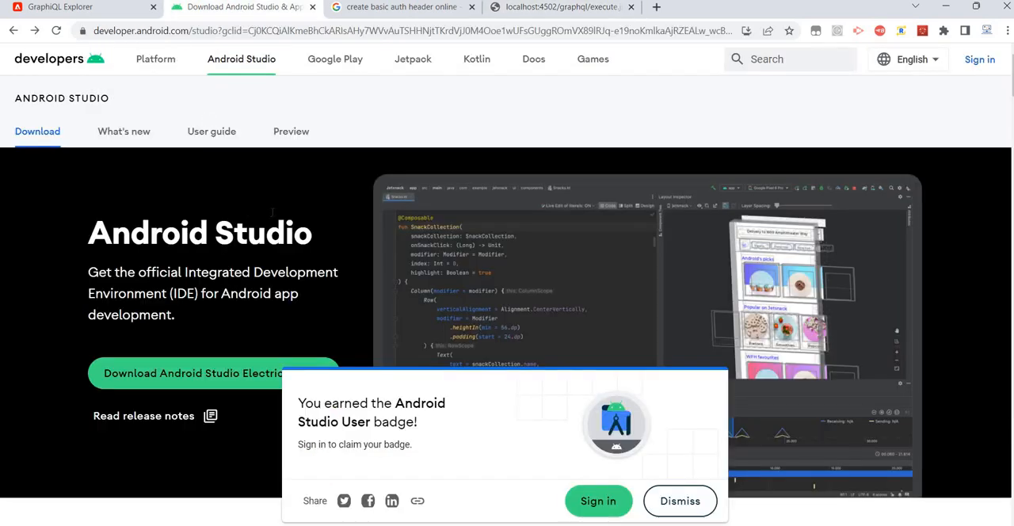
Scroll through the Android Studio Electric Eel download page in Chrome
{"action": "scroll", "scroll_direction": "down", "scroll_amount": 3}
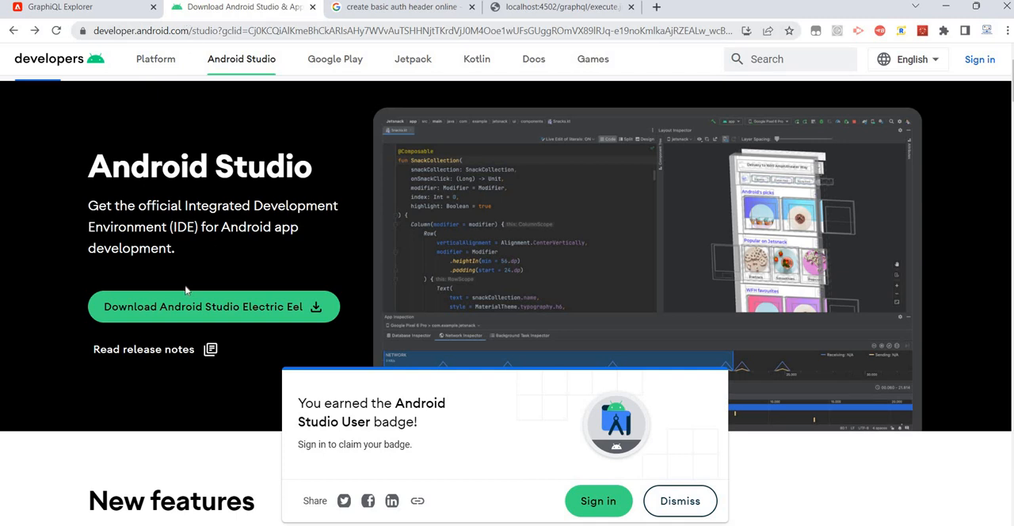
{"action": "mouse_move", "coordinate": [262, 296]}
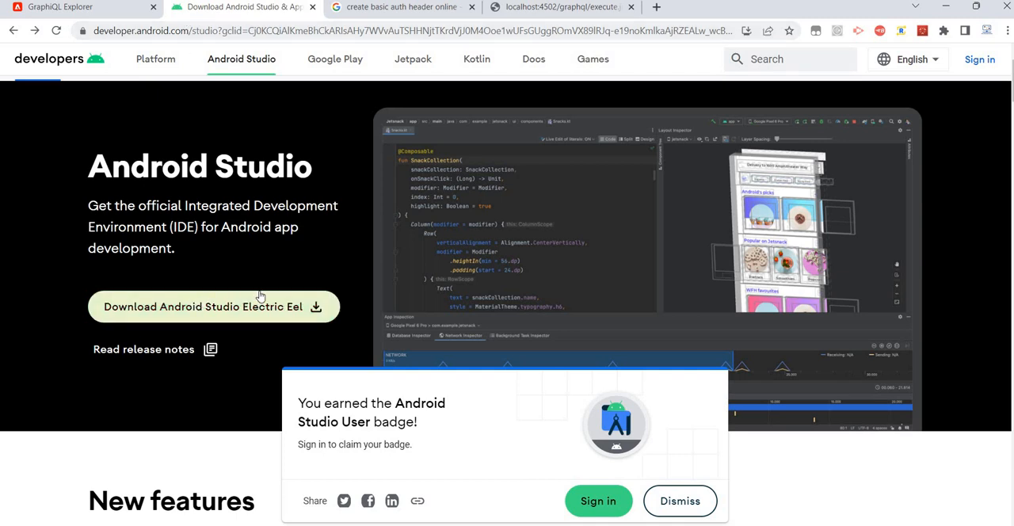
{"action": "mouse_move", "coordinate": [328, 519]}
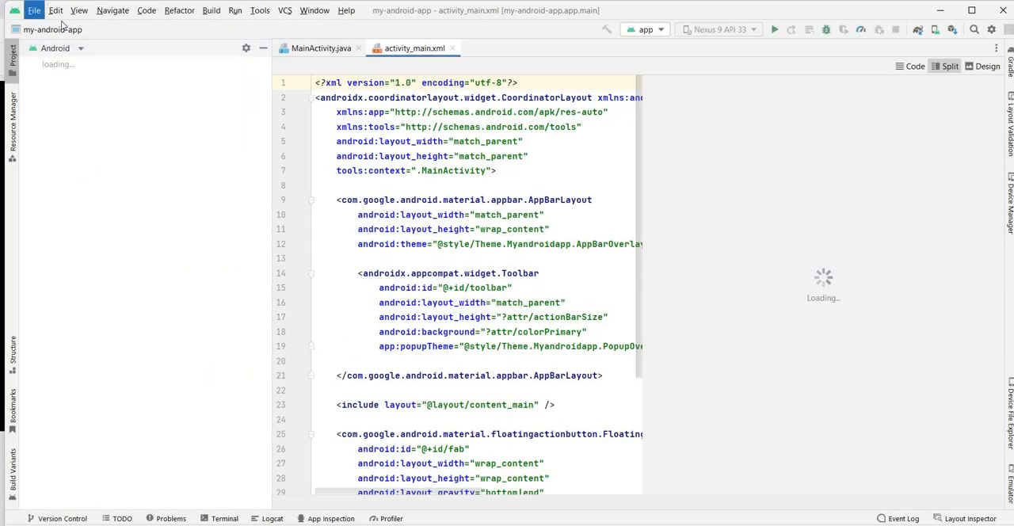
Start a new Basic Activity project and name it my-app-v2
{"action": "left_click", "coordinate": [35, 10]}
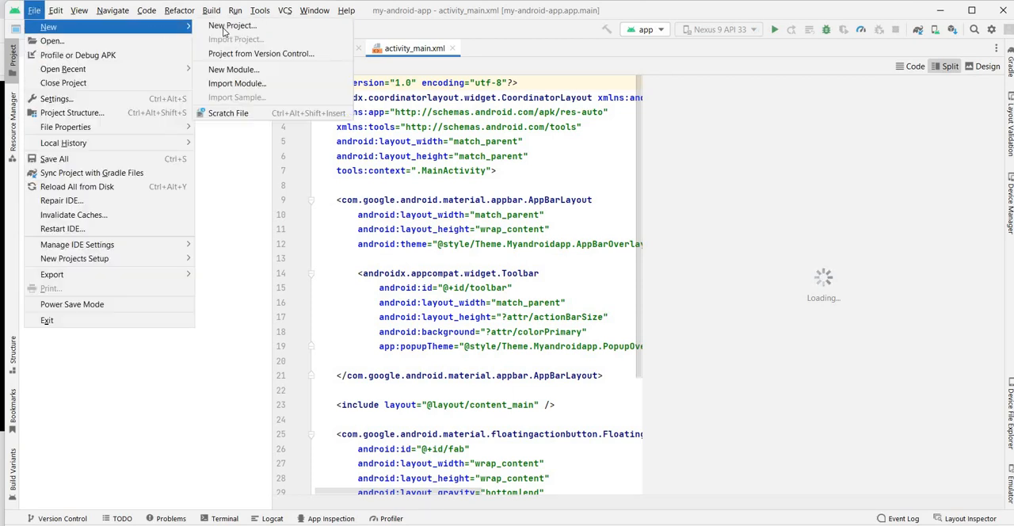
{"action": "left_click", "coordinate": [232, 26]}
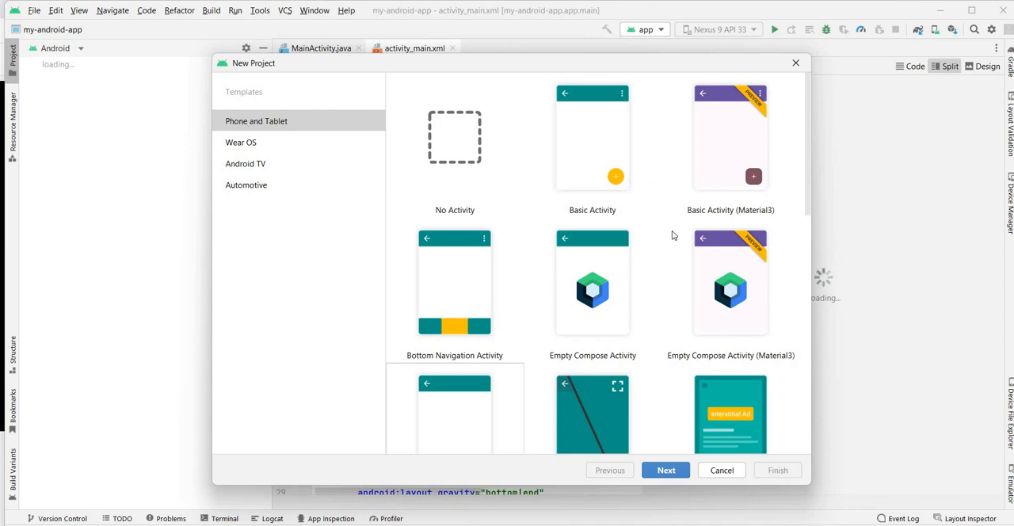
{"action": "mouse_move", "coordinate": [677, 332]}
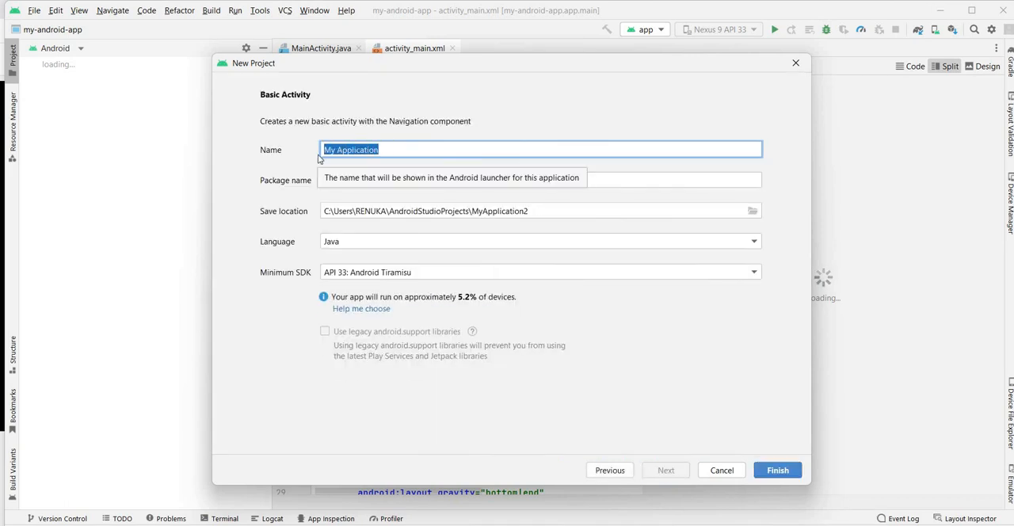
{"action": "type", "text": "tec"}
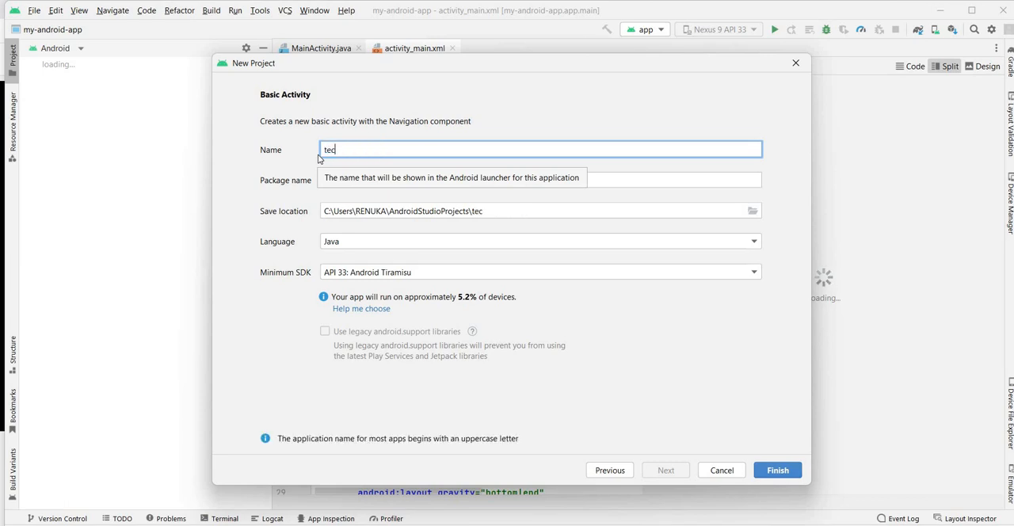
{"action": "type", "text": "h-talk"}
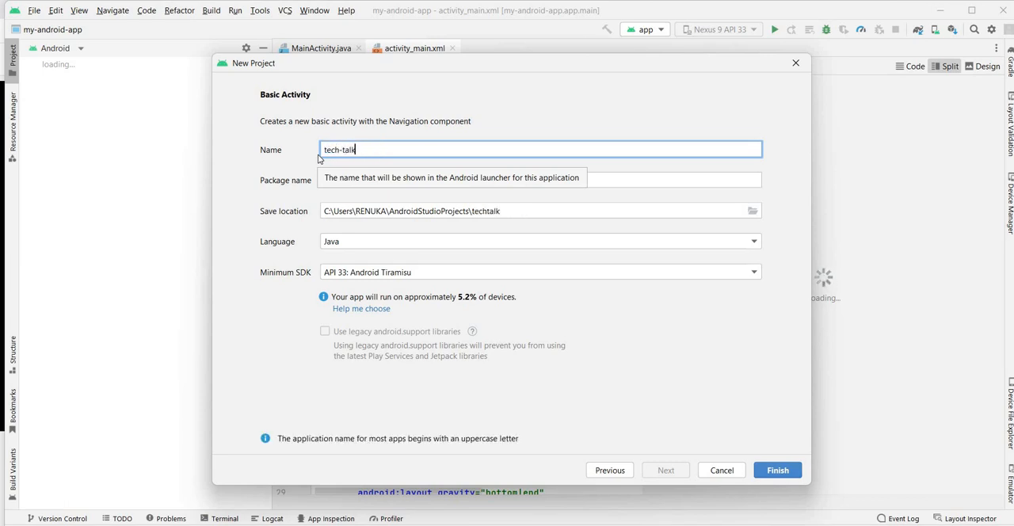
{"action": "type", "text": "tec"}
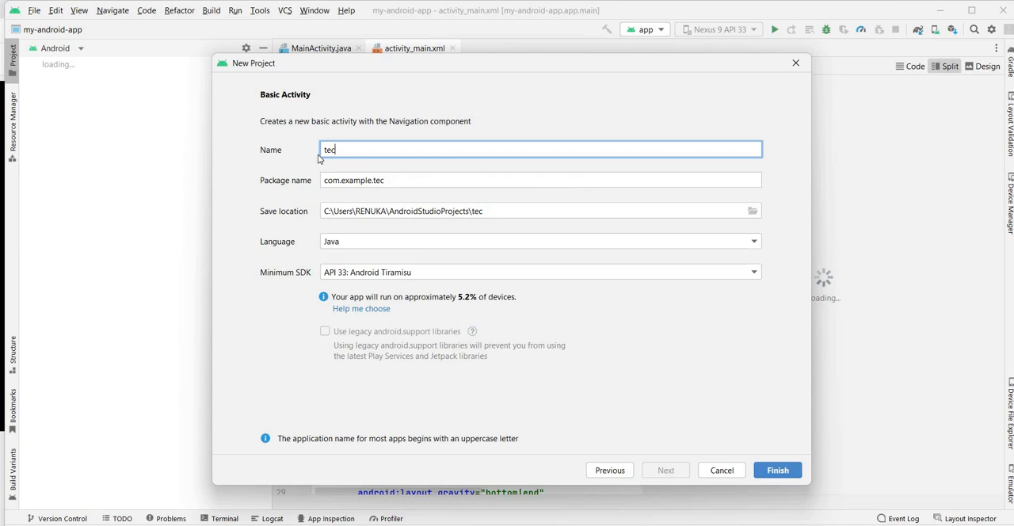
{"action": "type", "text": "my-app-v2"}
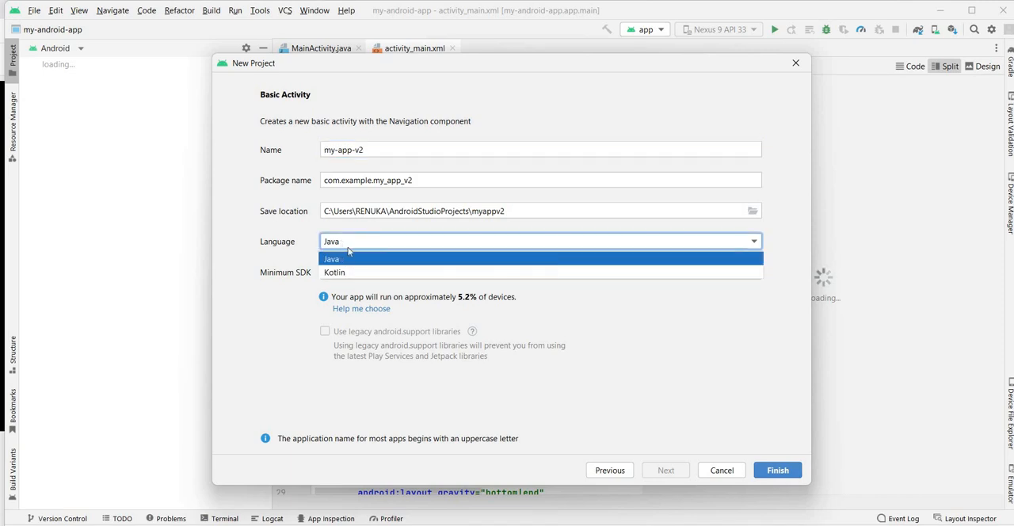
Keep Java and minimum SDK API 33, and finish creating the project
{"action": "left_click", "coordinate": [331, 259]}
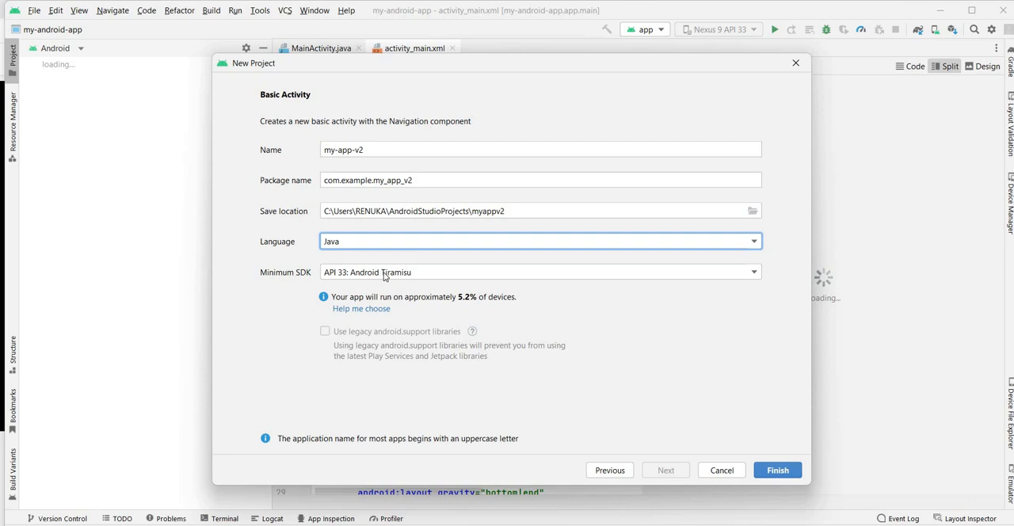
{"action": "left_click", "coordinate": [541, 271]}
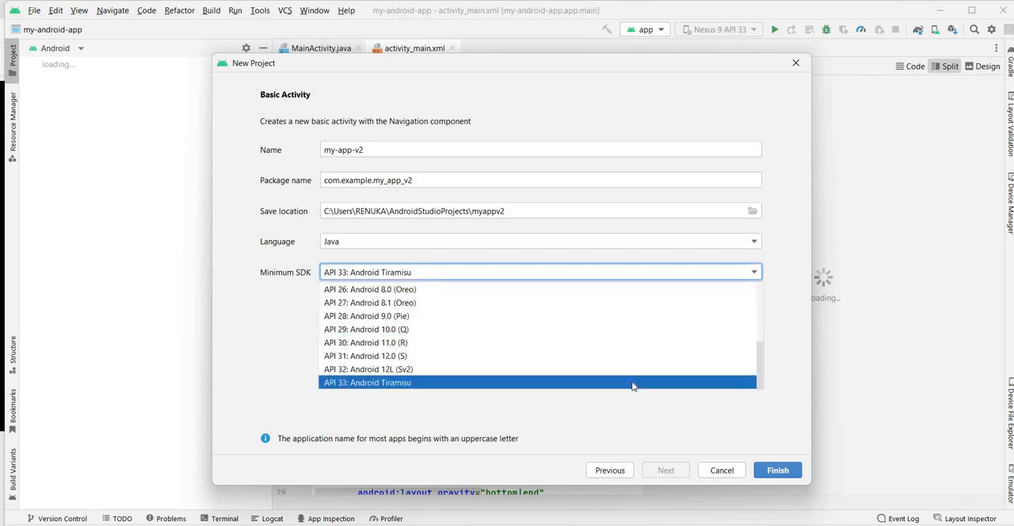
{"action": "left_click", "coordinate": [367, 383]}
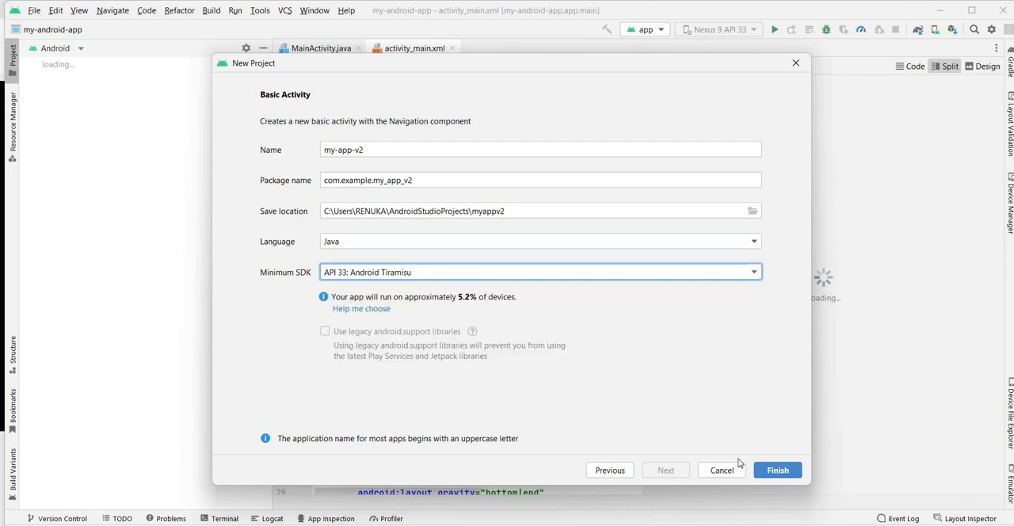
{"action": "left_click", "coordinate": [776, 470]}
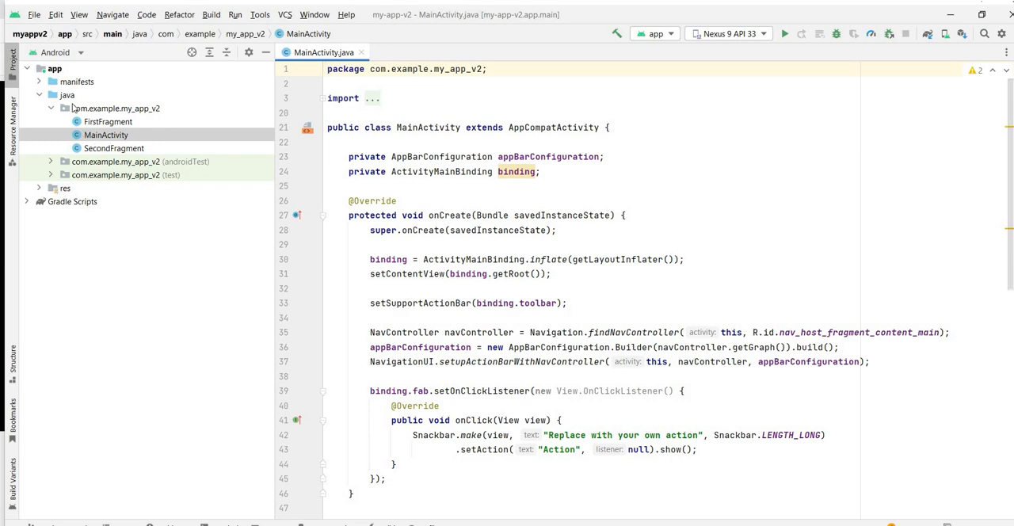
{"action": "mouse_move", "coordinate": [119, 127]}
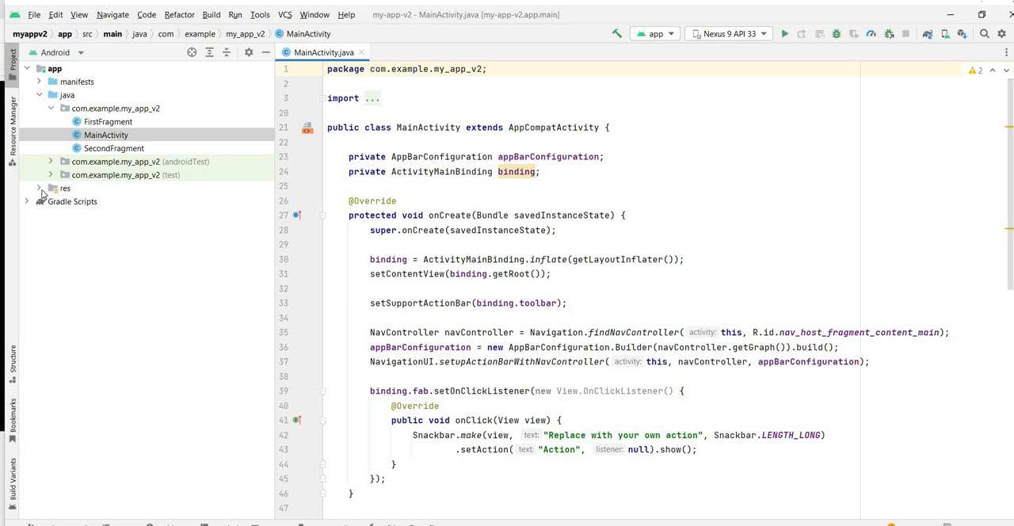
Open res/layout/activity_main.xml in the layout designer
{"action": "left_click", "coordinate": [65, 187]}
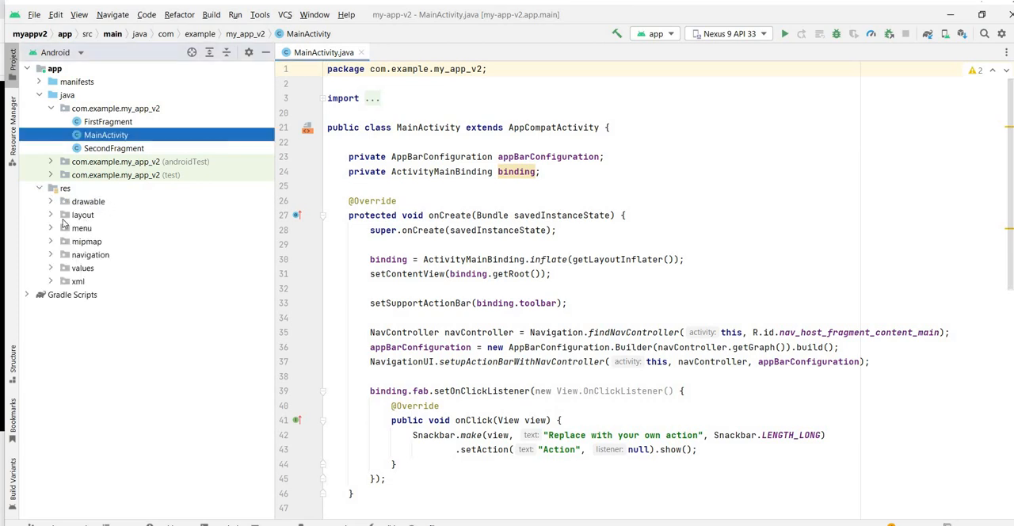
{"action": "left_click", "coordinate": [82, 215]}
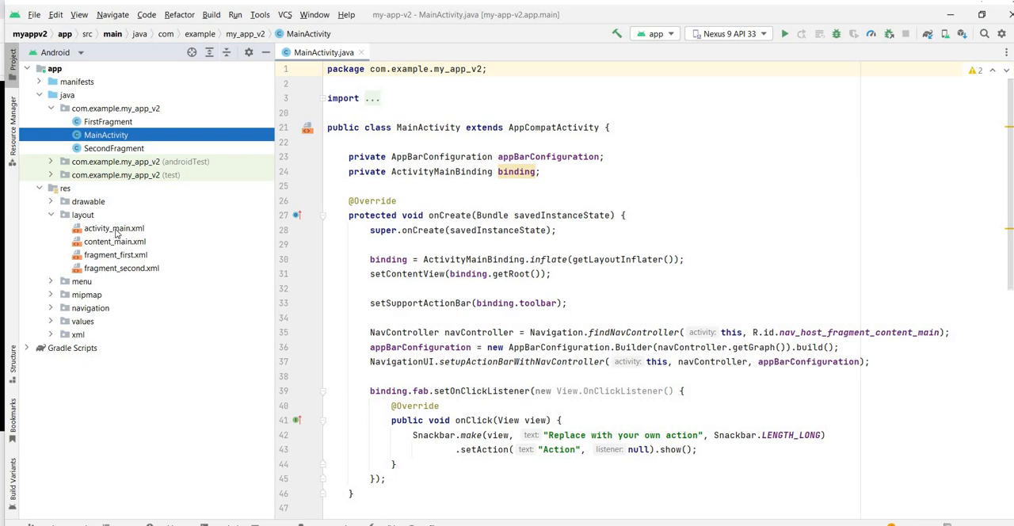
{"action": "double_click", "coordinate": [114, 228]}
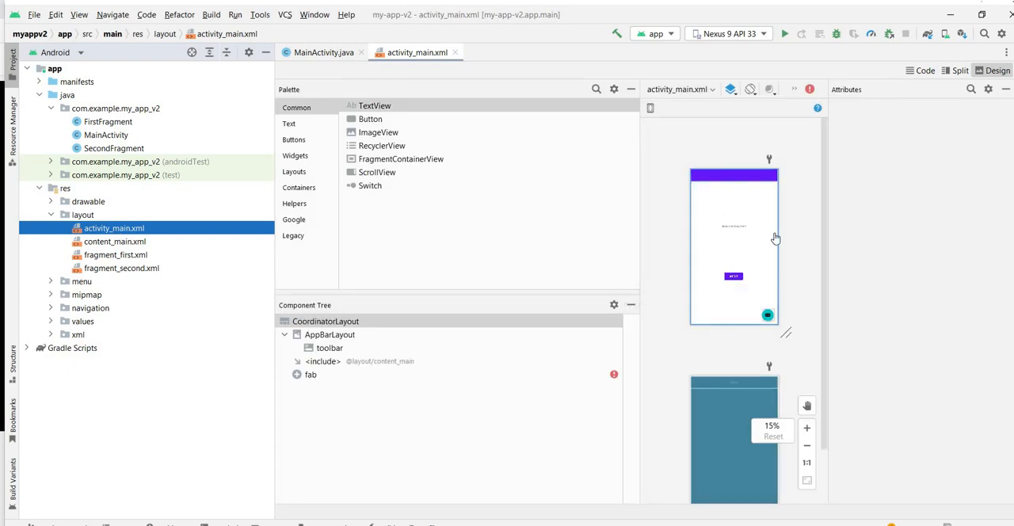
{"action": "mouse_move", "coordinate": [720, 212]}
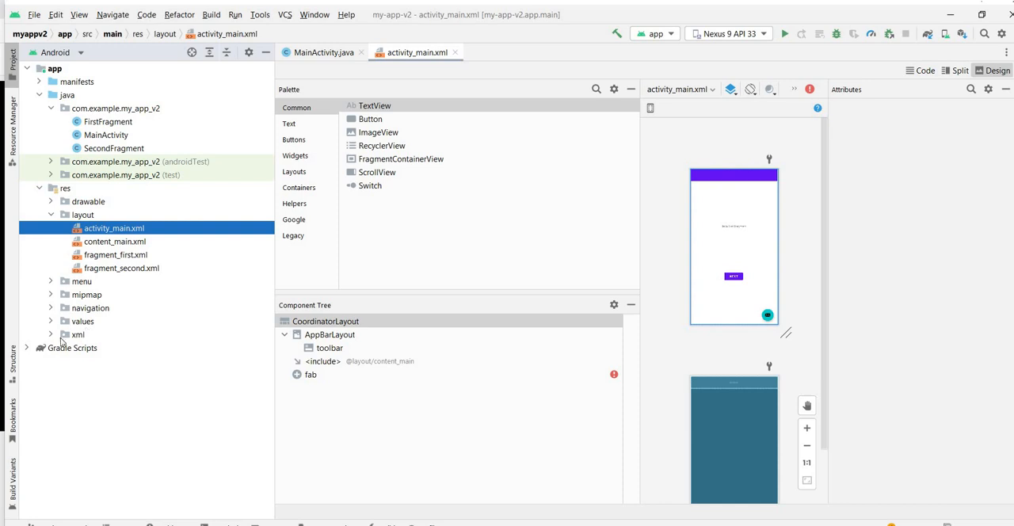
{"action": "mouse_move", "coordinate": [57, 339]}
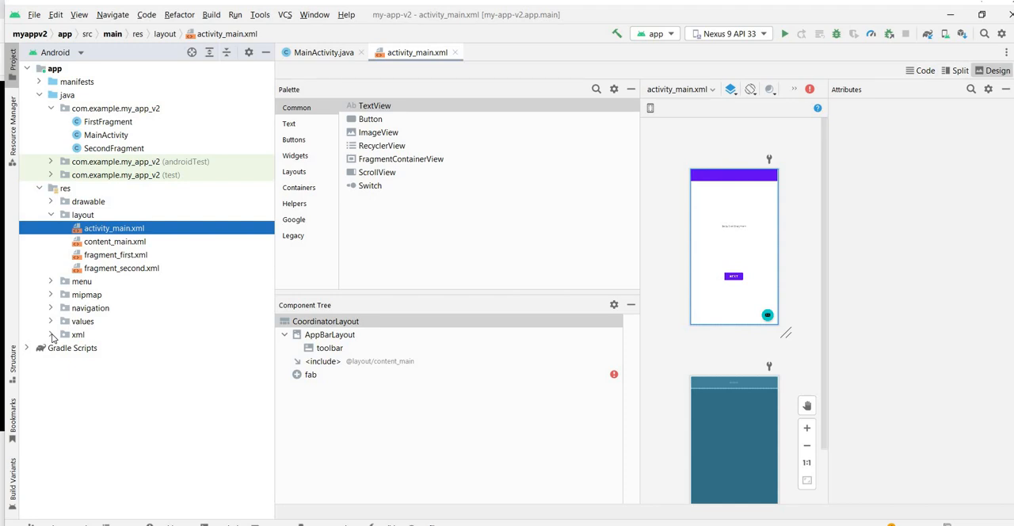
Expand the res/xml folder to show backup_rules.xml
{"action": "left_click", "coordinate": [51, 334]}
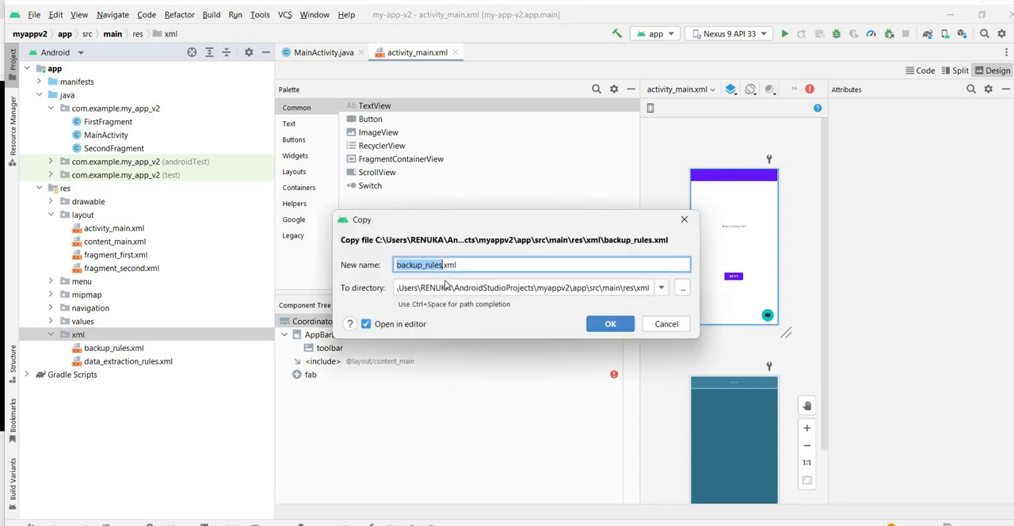
Copy the file as my_network_rules.xml allowing cleartext to 10.0.2.2, then go to AndroidManifest.xml
{"action": "type", "text": "my_networ"}
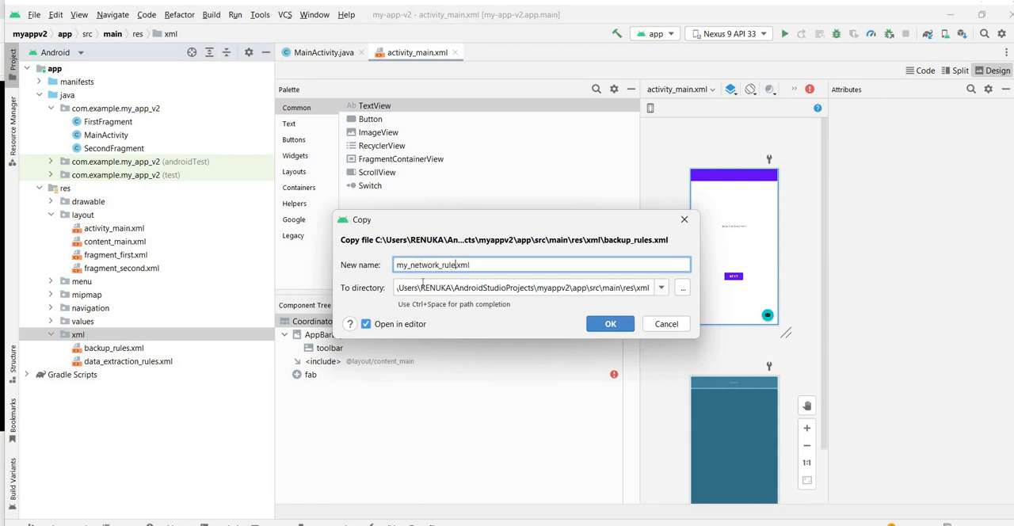
{"action": "left_click", "coordinate": [610, 323]}
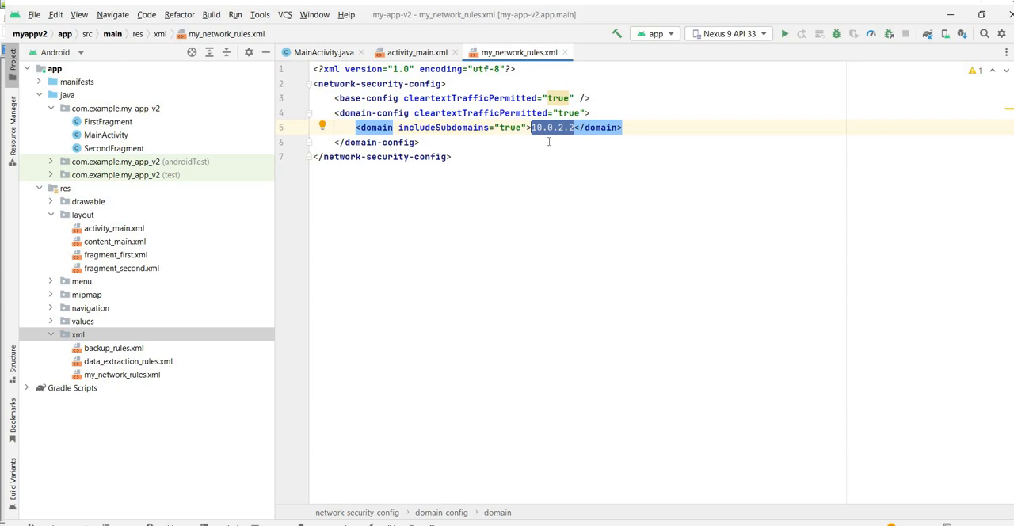
{"action": "mouse_move", "coordinate": [263, 287]}
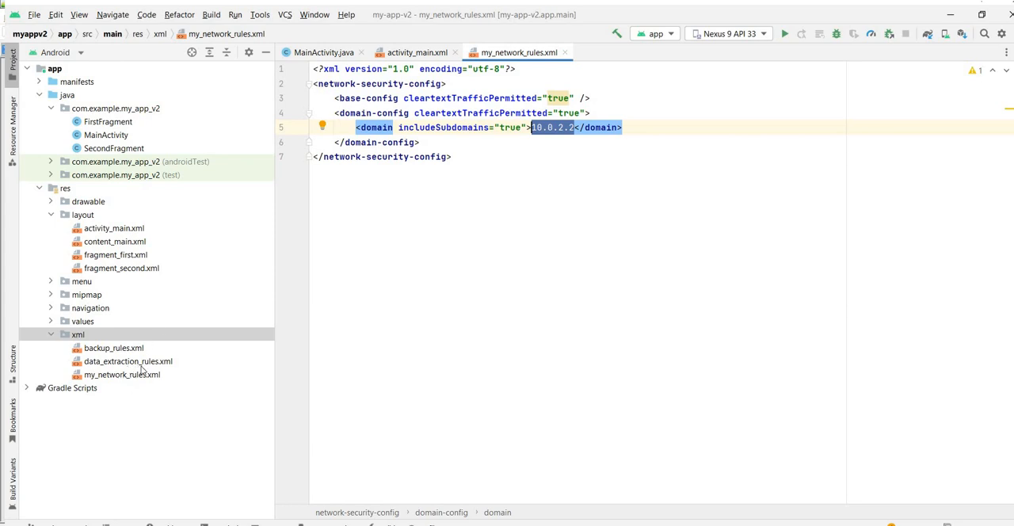
{"action": "left_click", "coordinate": [77, 81]}
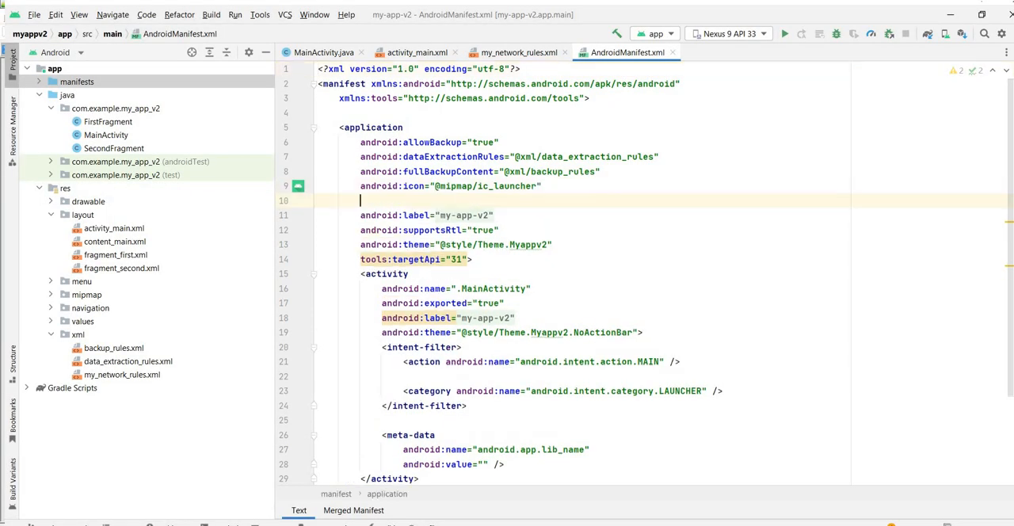
{"action": "type", "text": "android:networkSecurityConfig=\"@xml/my_network_rules\""}
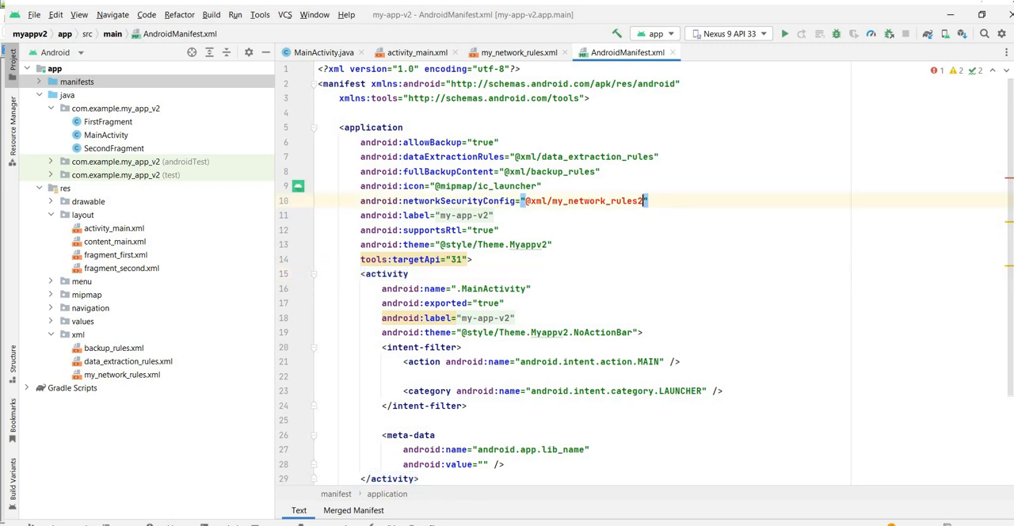
{"action": "key", "text": "Backspace"}
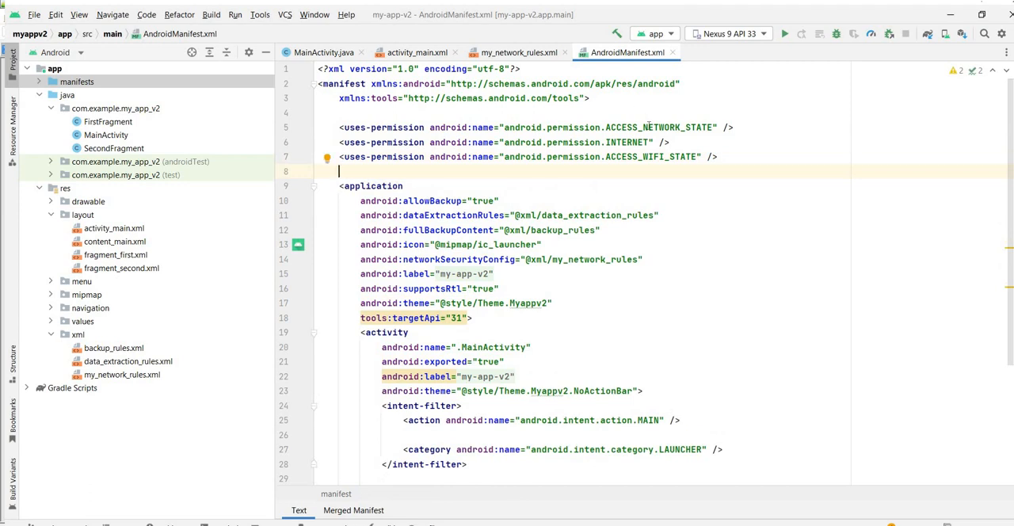
{"action": "double_click", "coordinate": [659, 127]}
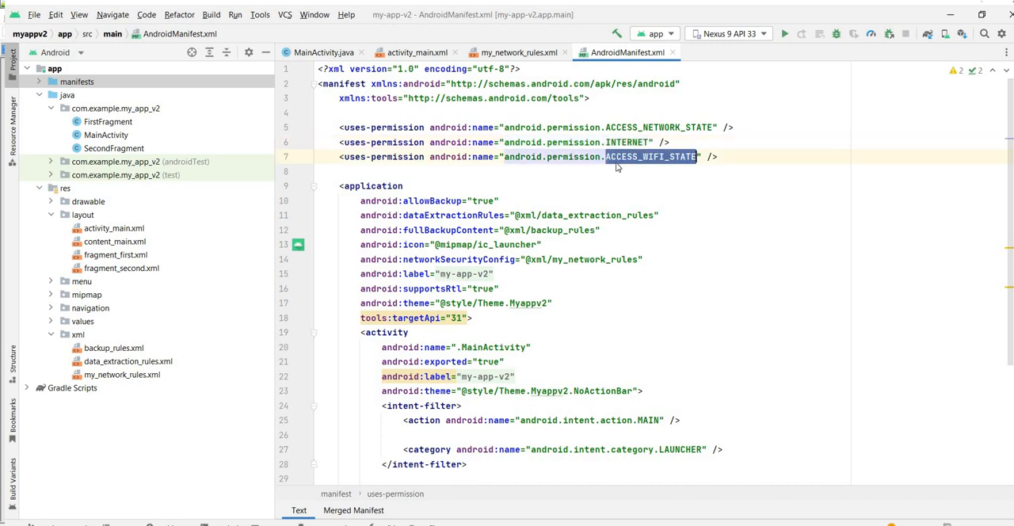
{"action": "mouse_move", "coordinate": [616, 156]}
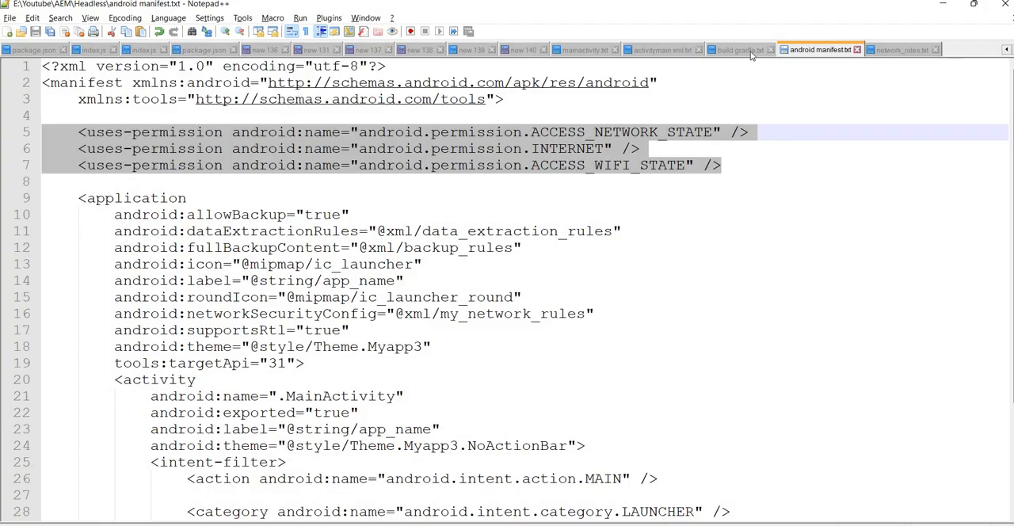
{"action": "left_click", "coordinate": [739, 49]}
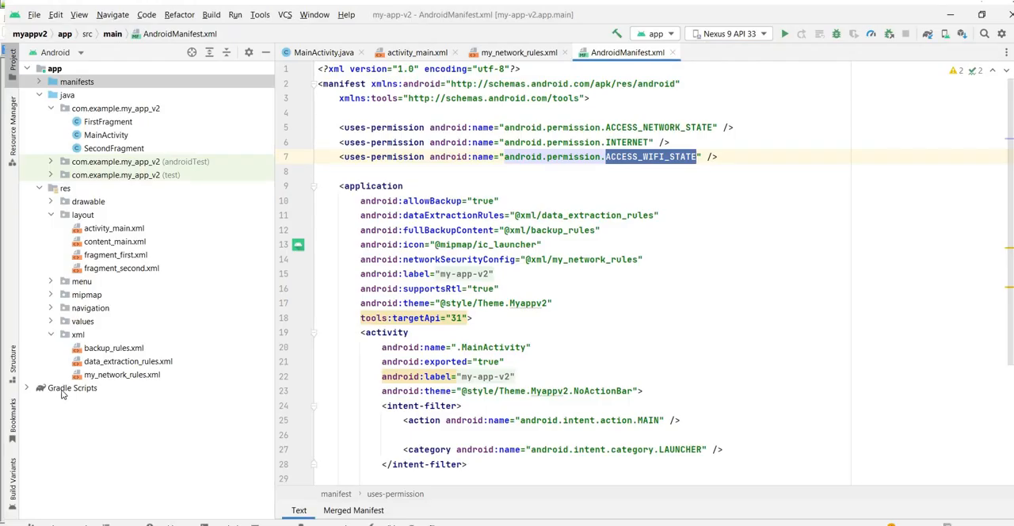
Add implementation 'com.android.volley:volley:1.2.1' to the module build.gradle dependencies
{"action": "left_click", "coordinate": [72, 387]}
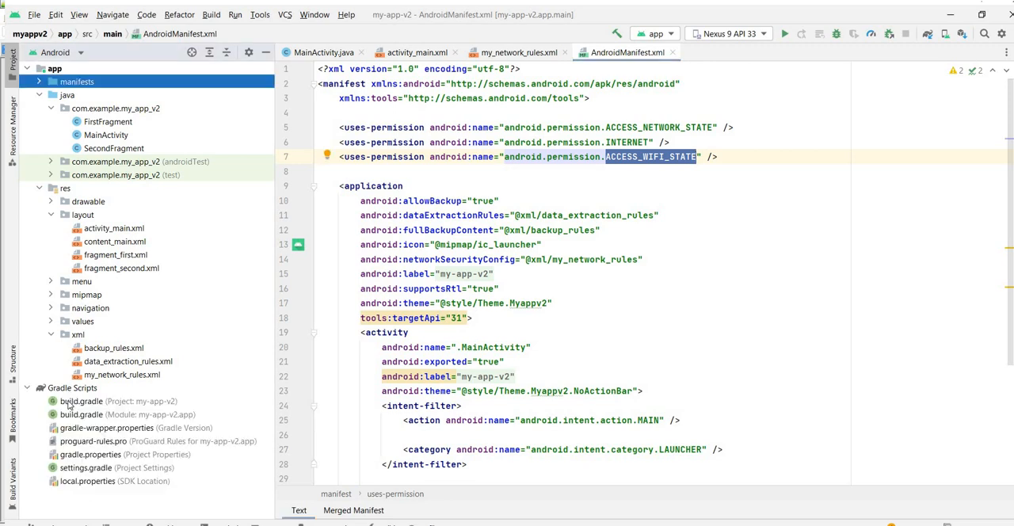
{"action": "mouse_move", "coordinate": [101, 420]}
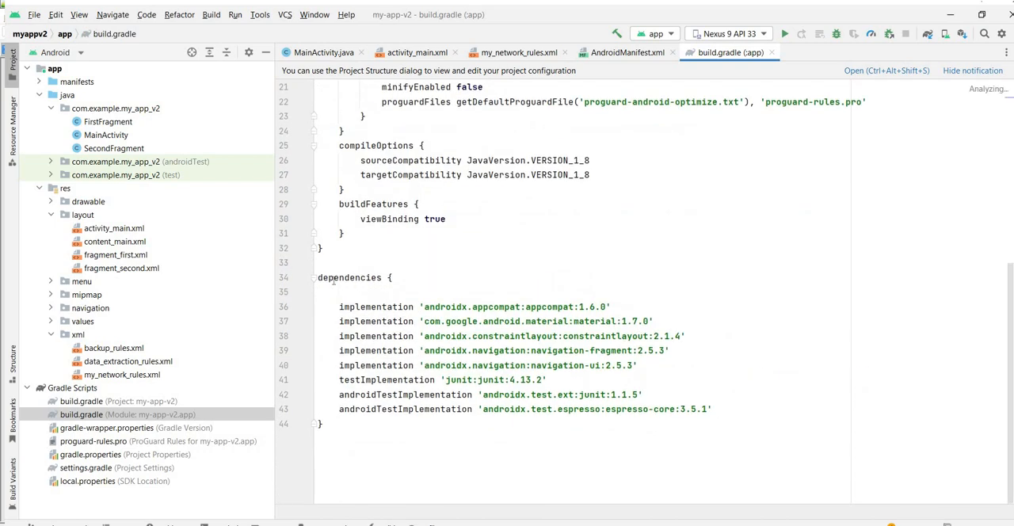
{"action": "double_click", "coordinate": [350, 277]}
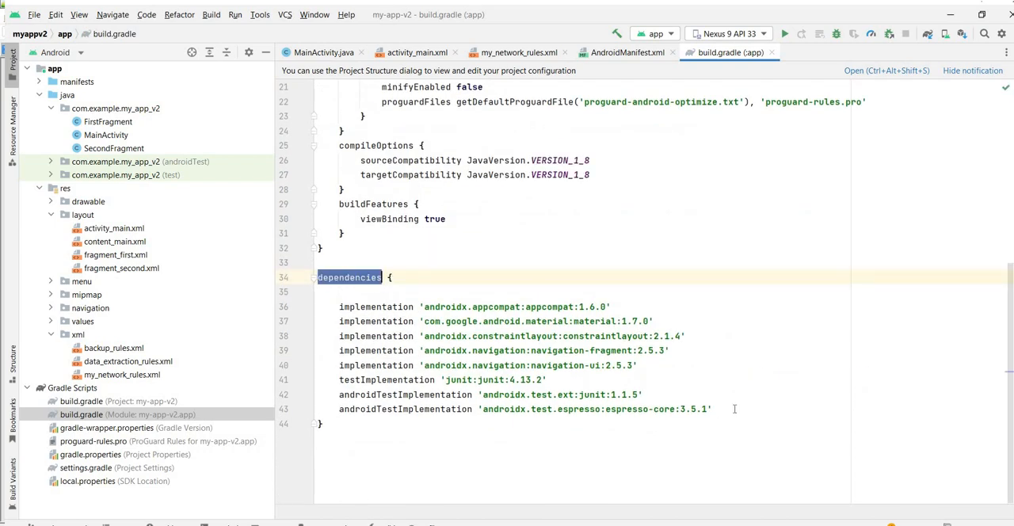
{"action": "type", "text": "implementation 'com.android.volley:volley:1.2.1'"}
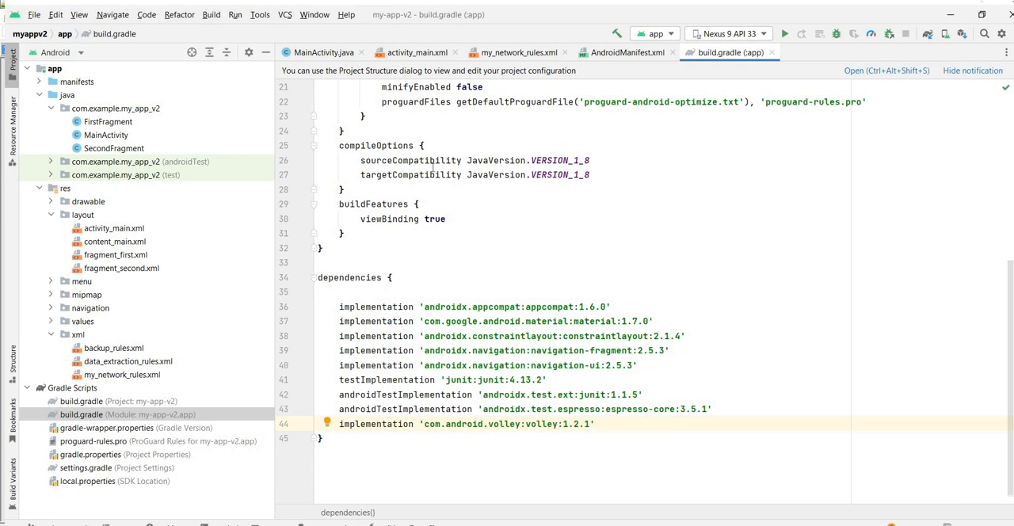
{"action": "mouse_move", "coordinate": [117, 254]}
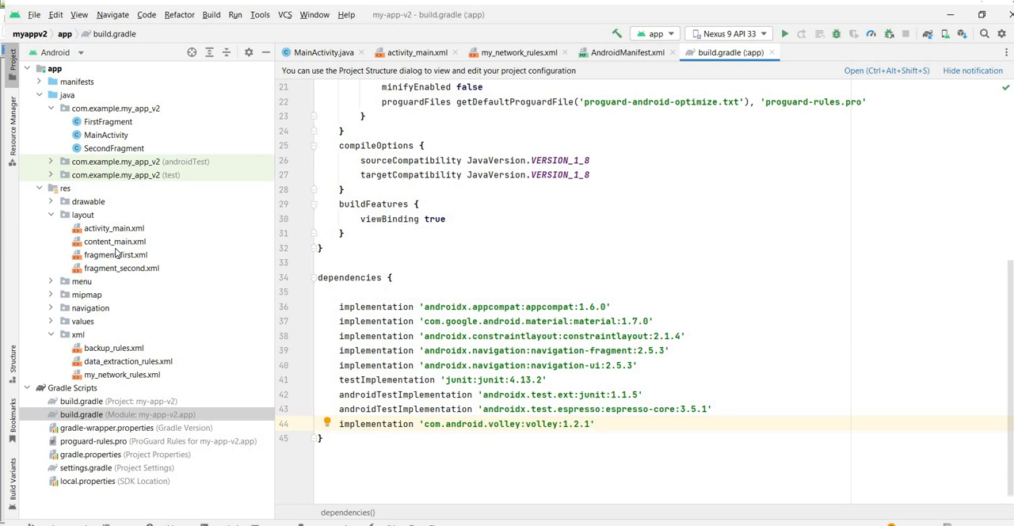
{"action": "mouse_move", "coordinate": [143, 234]}
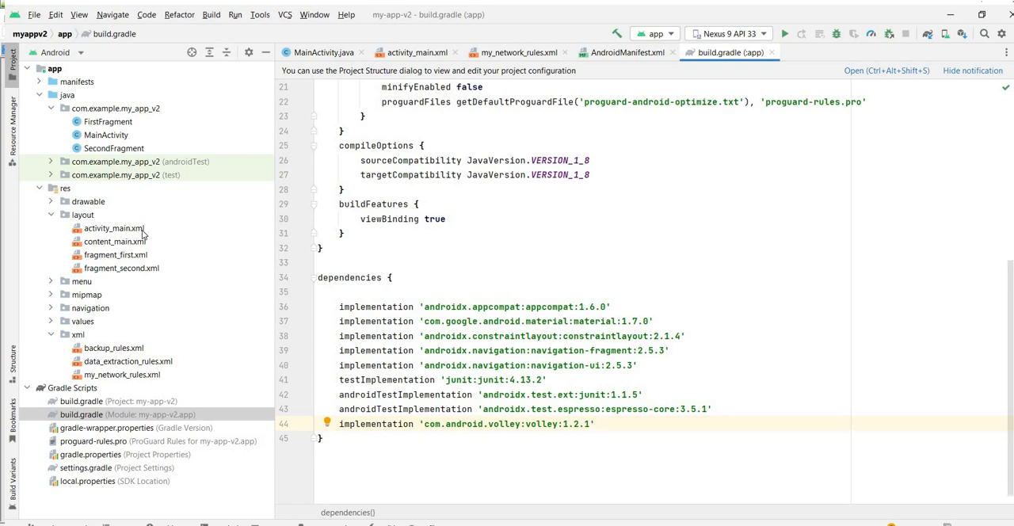
Show activity_main.xml in Split view and replace it with the ConstraintLayout/LinearLayout layout with TextView mytextview 'Hello'
{"action": "double_click", "coordinate": [113, 228]}
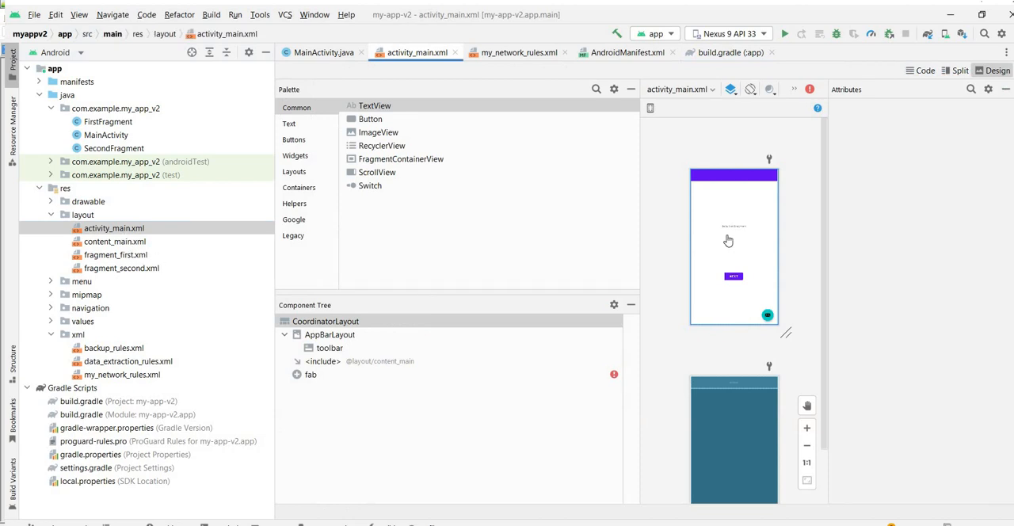
{"action": "mouse_move", "coordinate": [733, 252]}
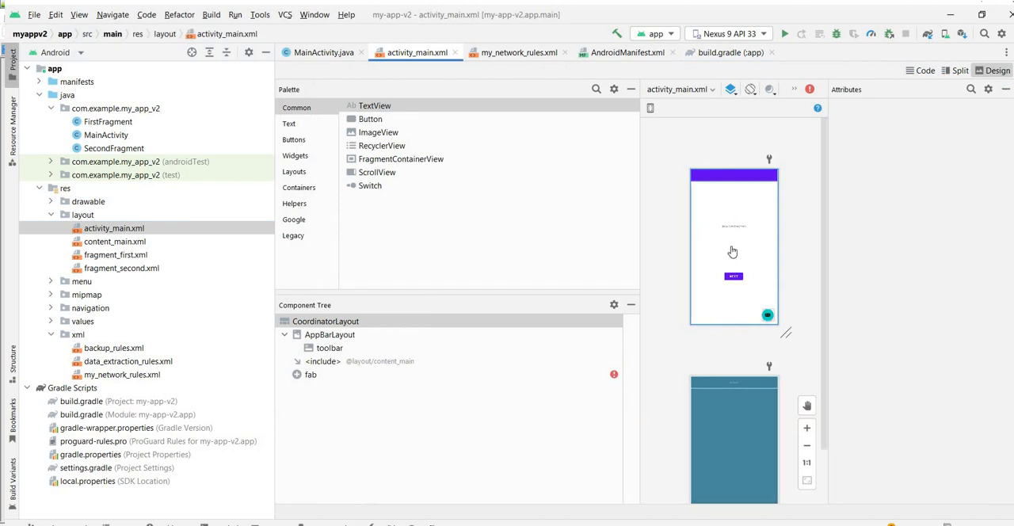
{"action": "mouse_move", "coordinate": [750, 243]}
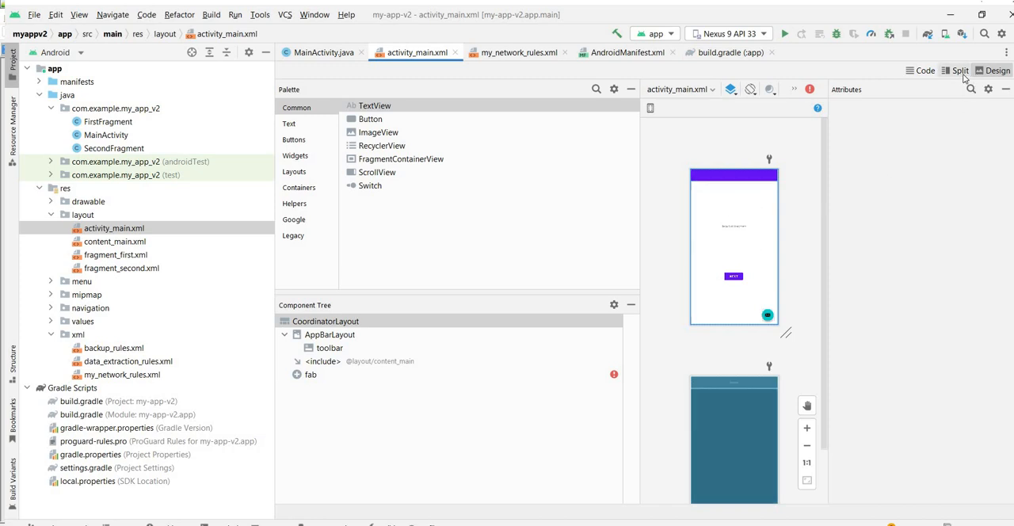
{"action": "left_click", "coordinate": [957, 70]}
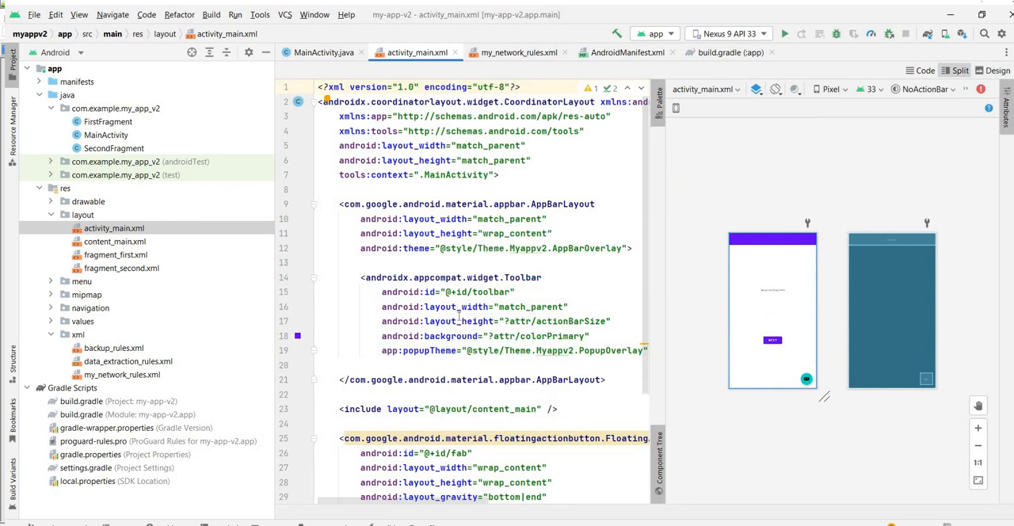
{"action": "scroll", "scroll_direction": "down", "scroll_amount": 3}
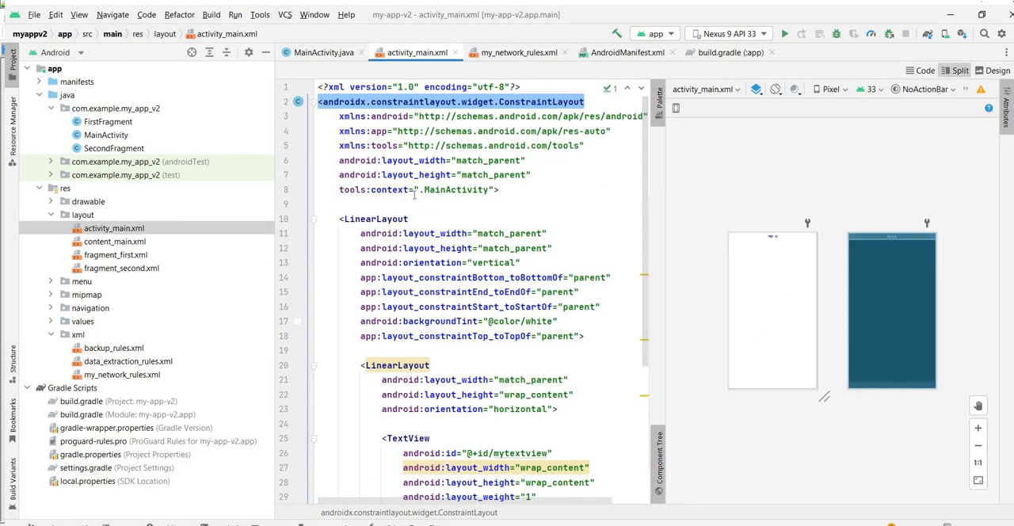
{"action": "scroll", "scroll_direction": "down", "scroll_amount": 3}
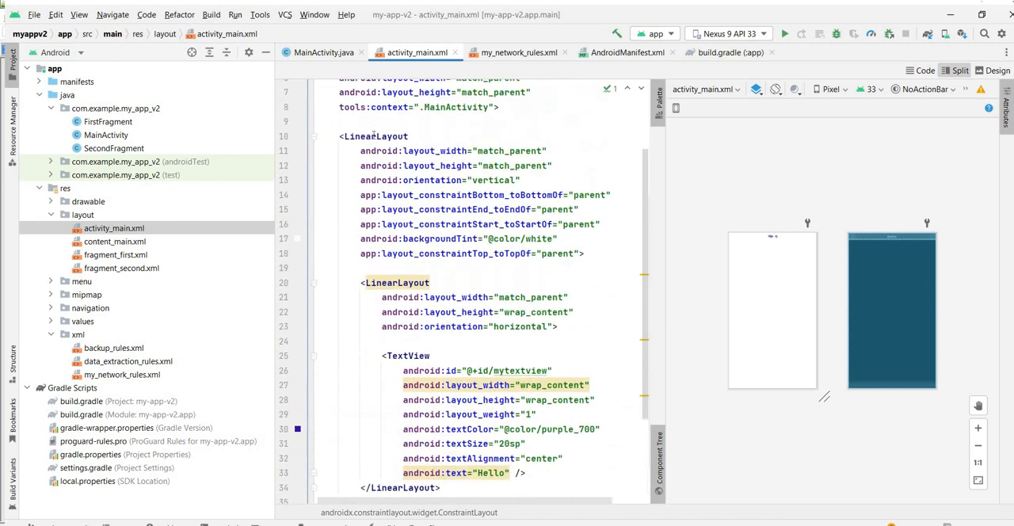
{"action": "left_click", "coordinate": [374, 136]}
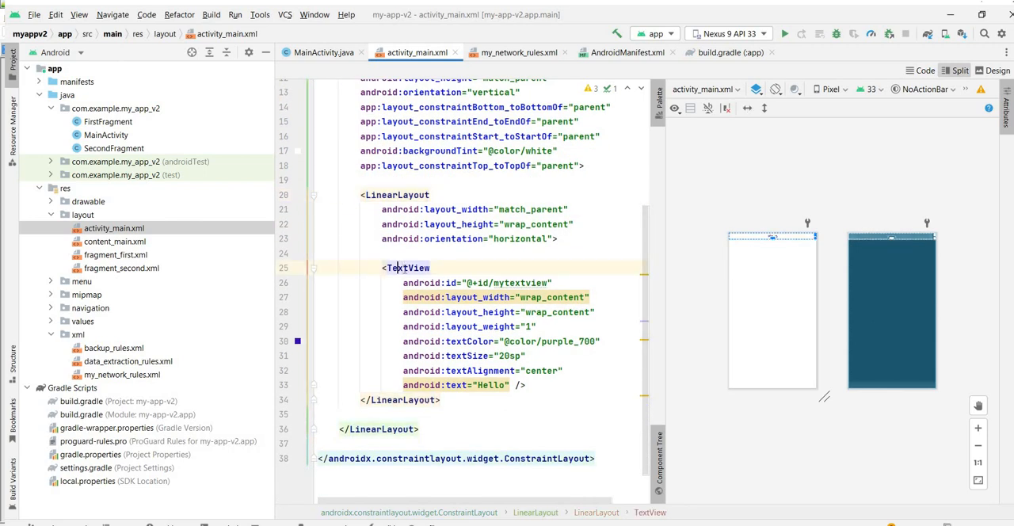
{"action": "mouse_move", "coordinate": [407, 268]}
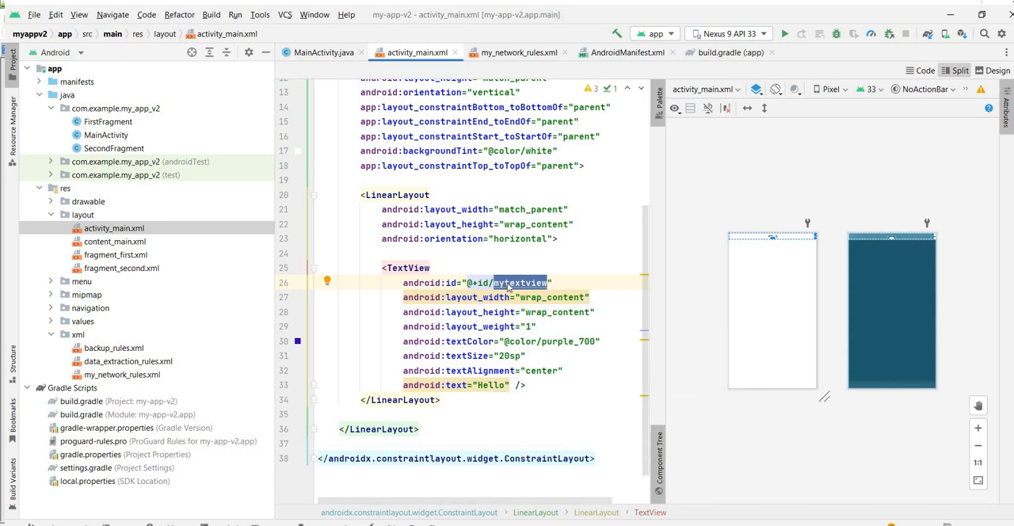
{"action": "mouse_move", "coordinate": [520, 283]}
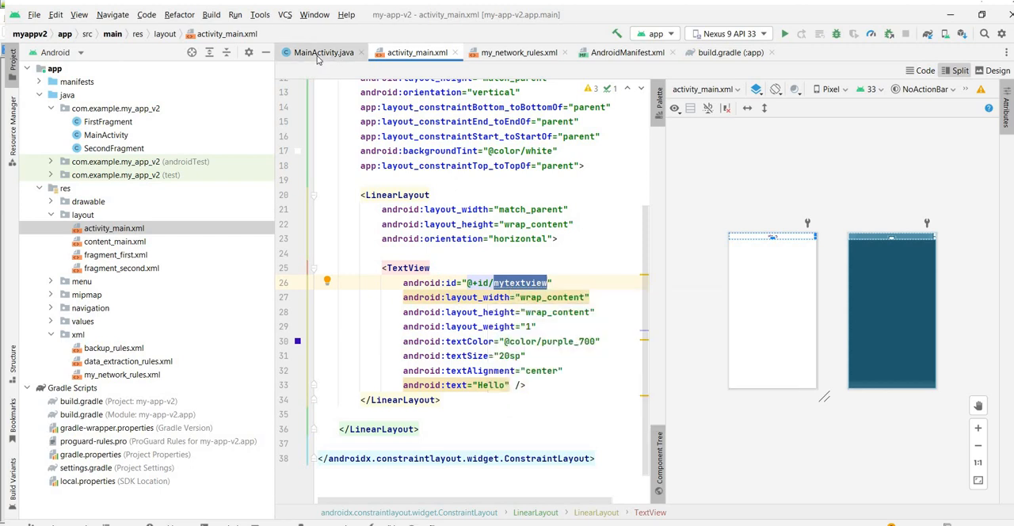
Select all of the mainactivity.txt reference code in Notepad++ for copying
{"action": "left_click", "coordinate": [323, 52]}
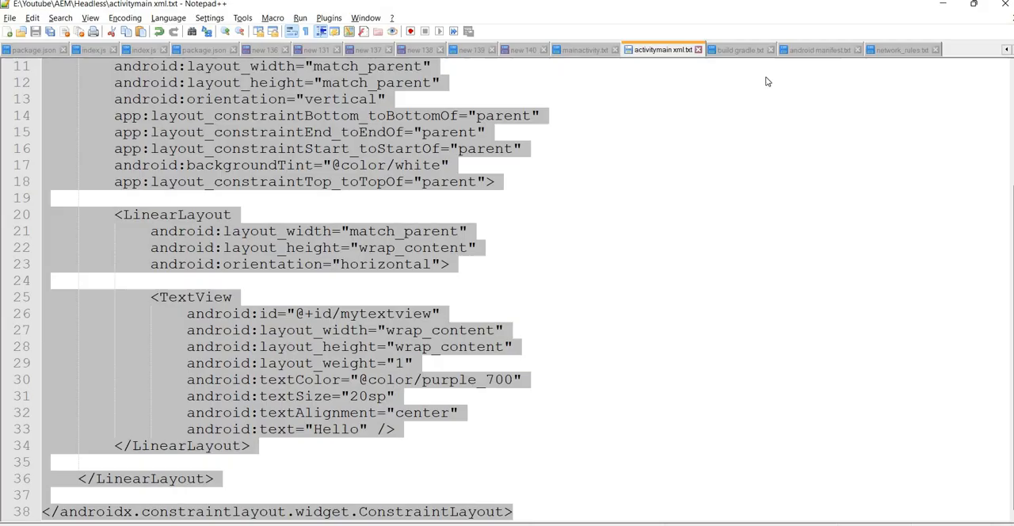
{"action": "left_click", "coordinate": [584, 49]}
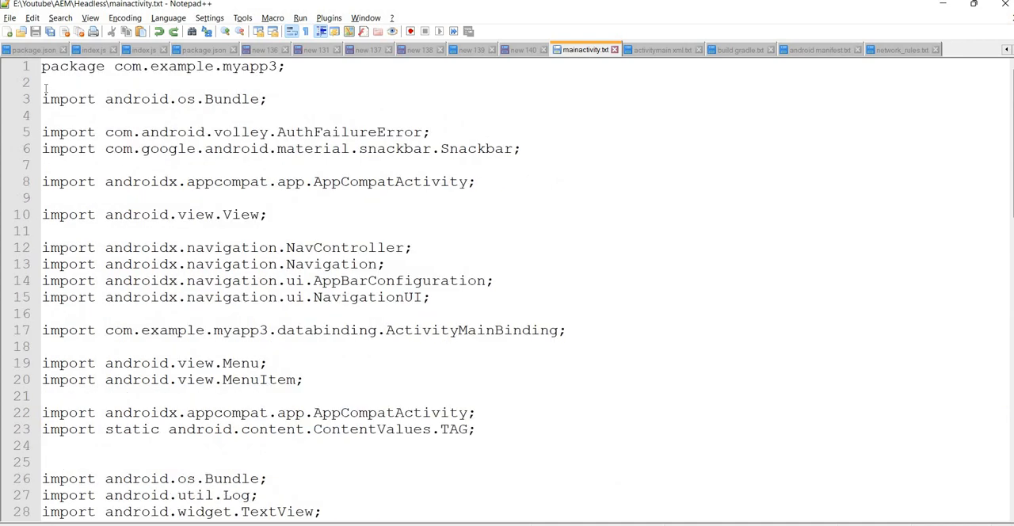
{"action": "left_click", "coordinate": [42, 82]}
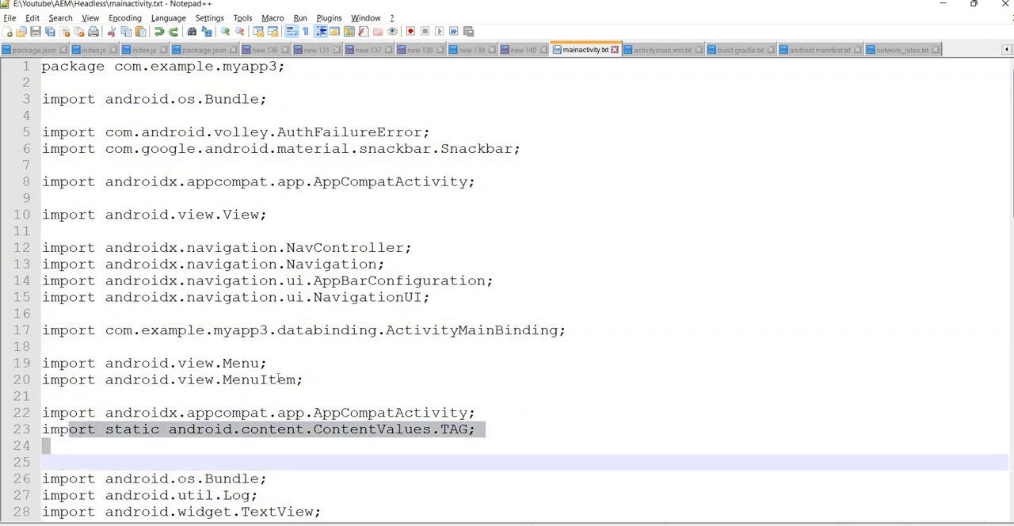
{"action": "key", "text": "ctrl+a"}
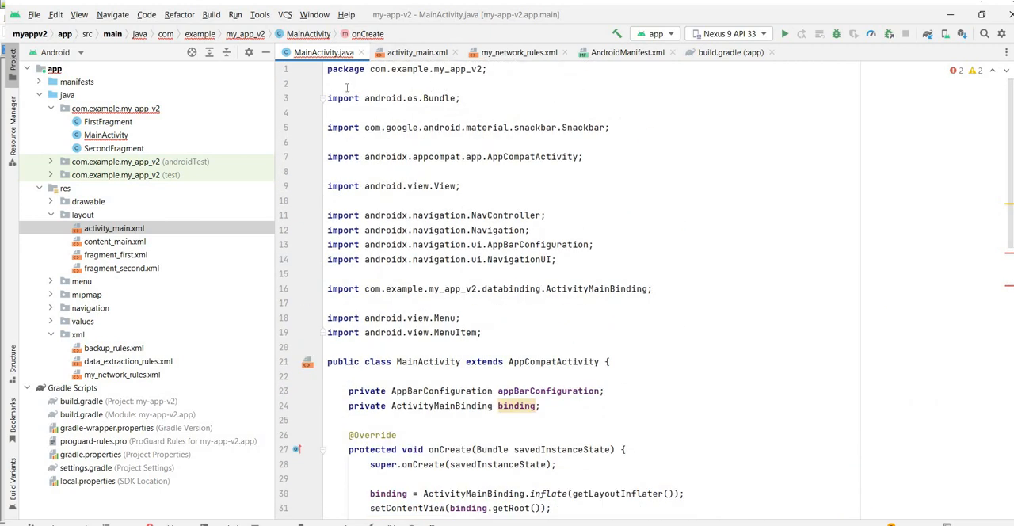
Review MainActivity's package my_app_v2 and the fetchPersistedQuery StringRequest to the query1 execute.json URL
{"action": "scroll", "scroll_direction": "down", "scroll_amount": 3}
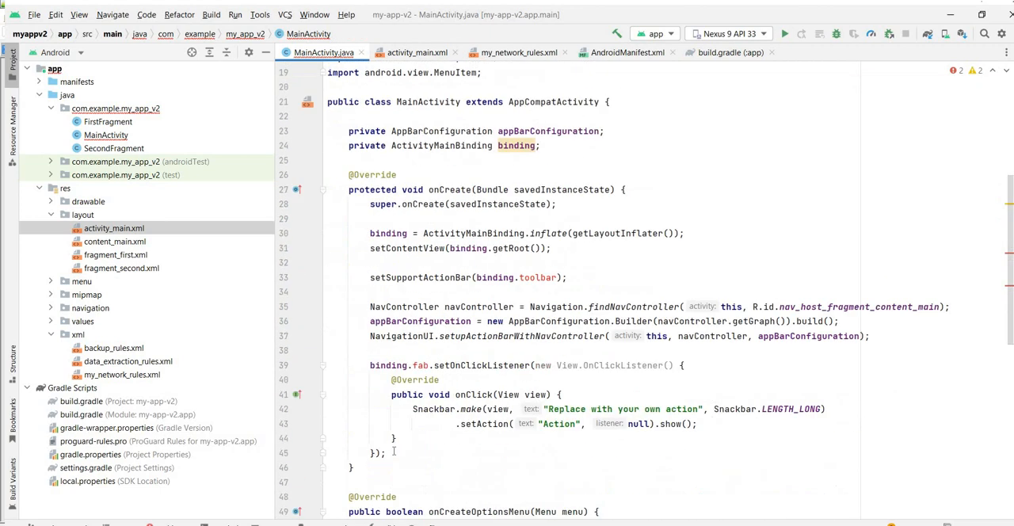
{"action": "scroll", "scroll_direction": "down", "scroll_amount": 3}
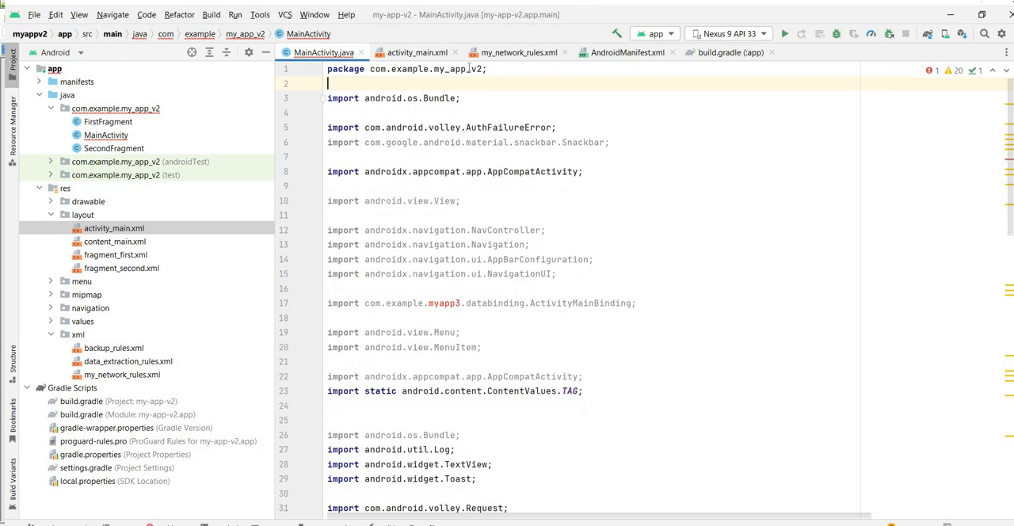
{"action": "double_click", "coordinate": [457, 69]}
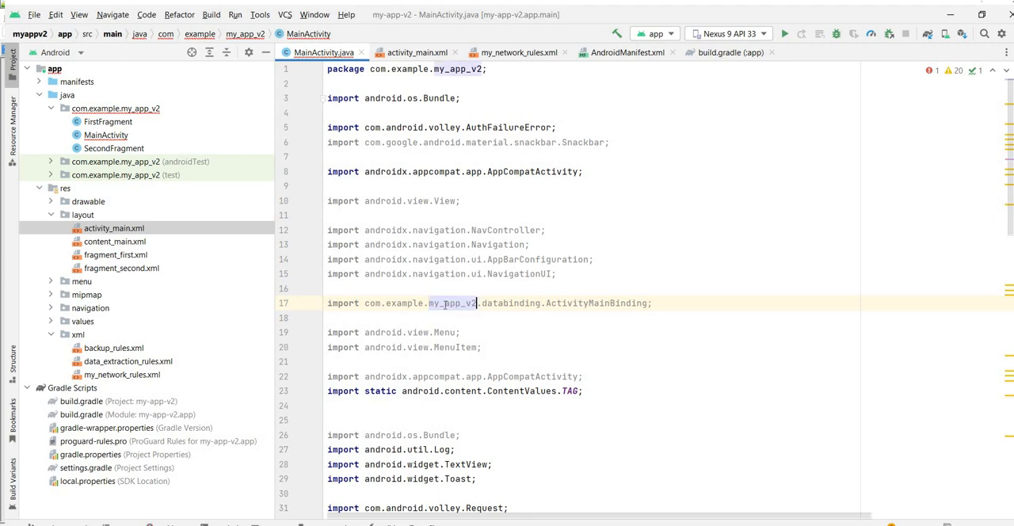
{"action": "scroll", "scroll_direction": "down", "scroll_amount": 3}
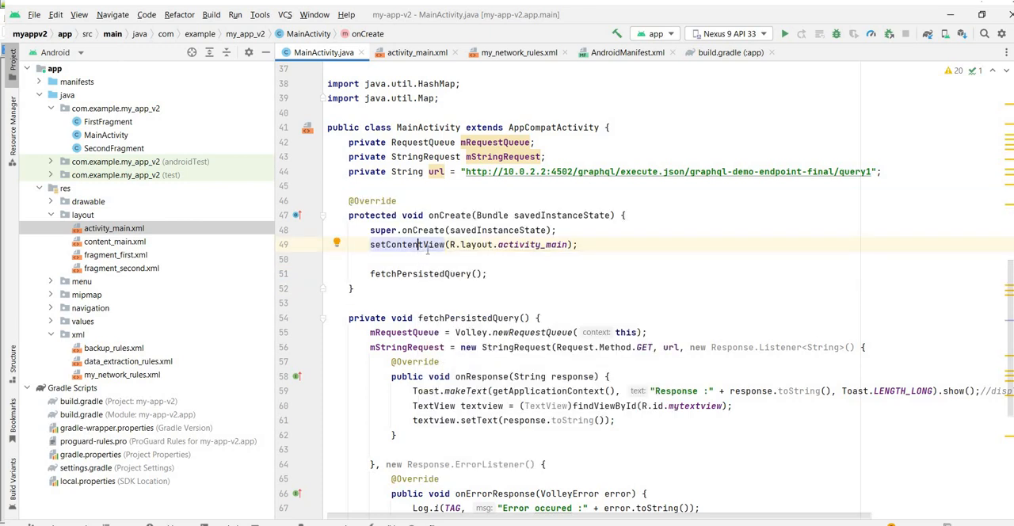
Review setContentView and the getHeaders override sending JSON content-type and Basic Authorization
{"action": "double_click", "coordinate": [406, 244]}
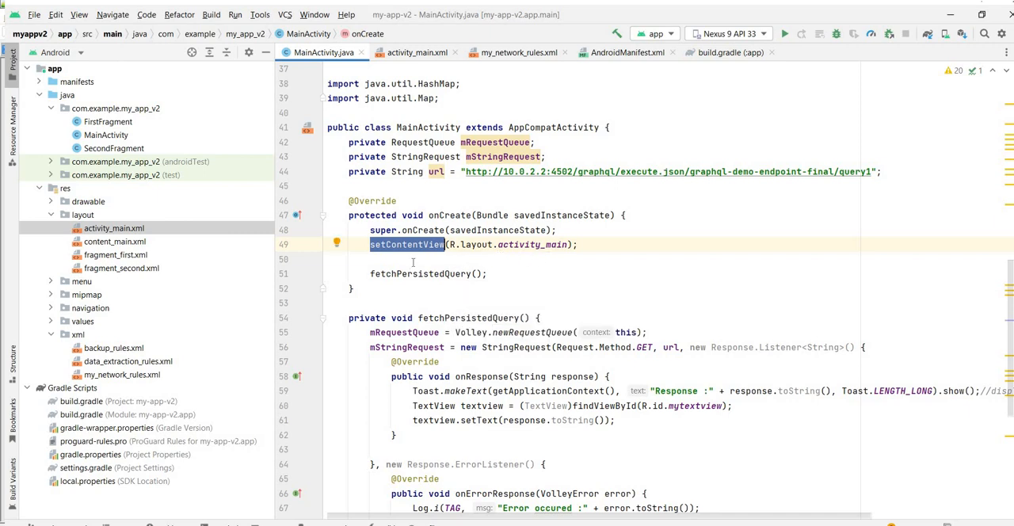
{"action": "mouse_move", "coordinate": [413, 261]}
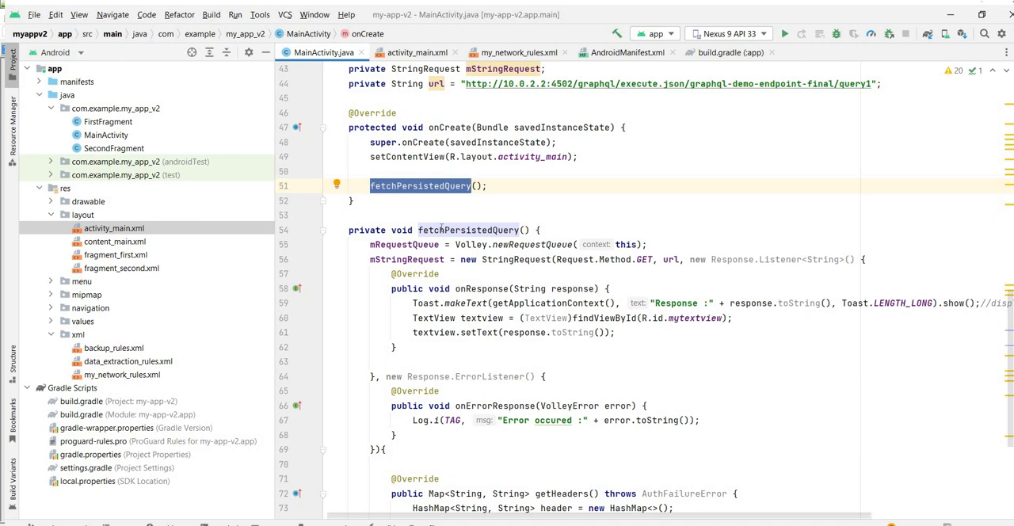
{"action": "scroll", "scroll_direction": "down", "scroll_amount": 3}
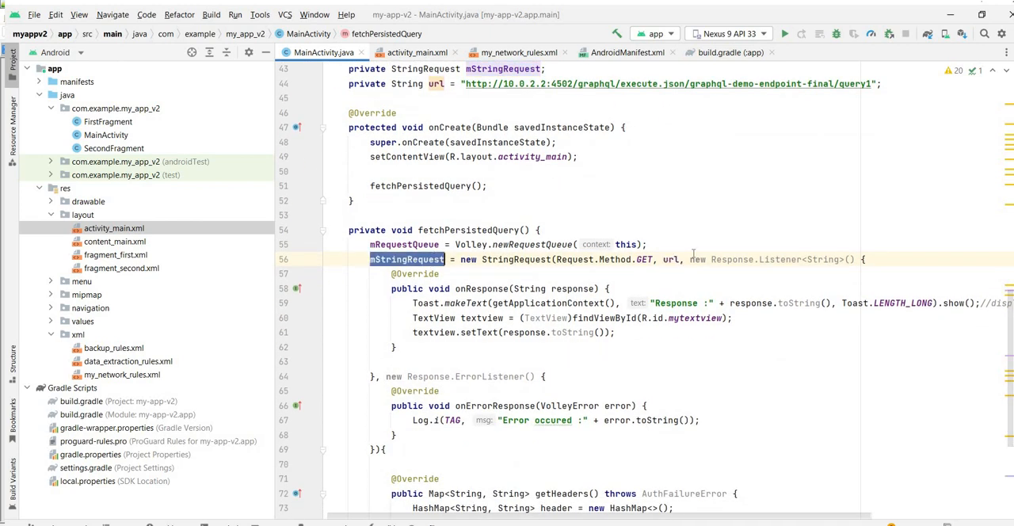
{"action": "mouse_move", "coordinate": [644, 260]}
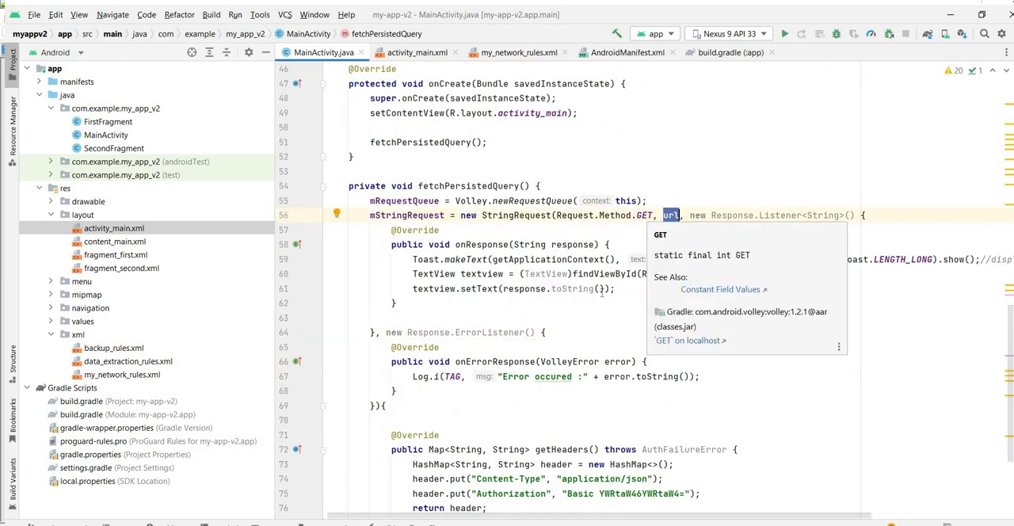
{"action": "scroll", "scroll_direction": "down", "scroll_amount": 3}
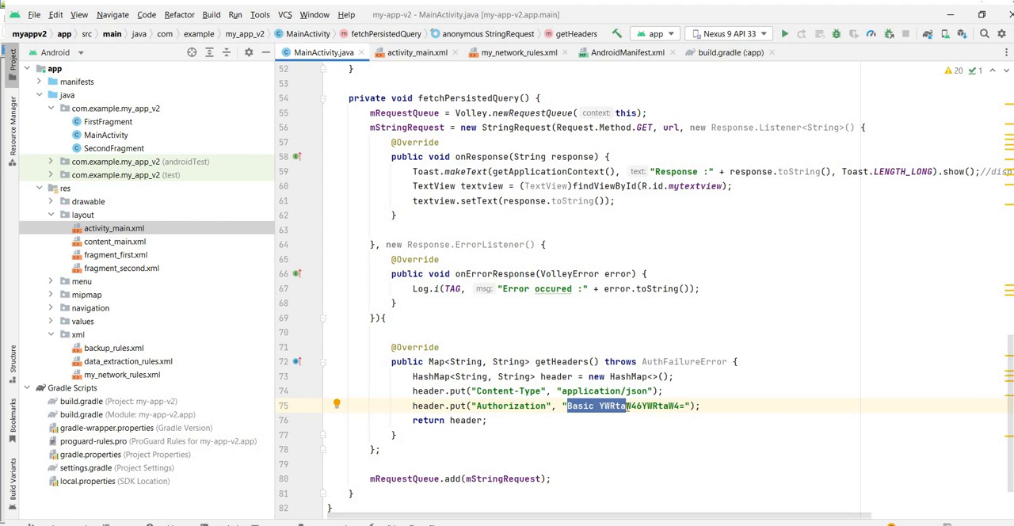
{"action": "mouse_move", "coordinate": [618, 416]}
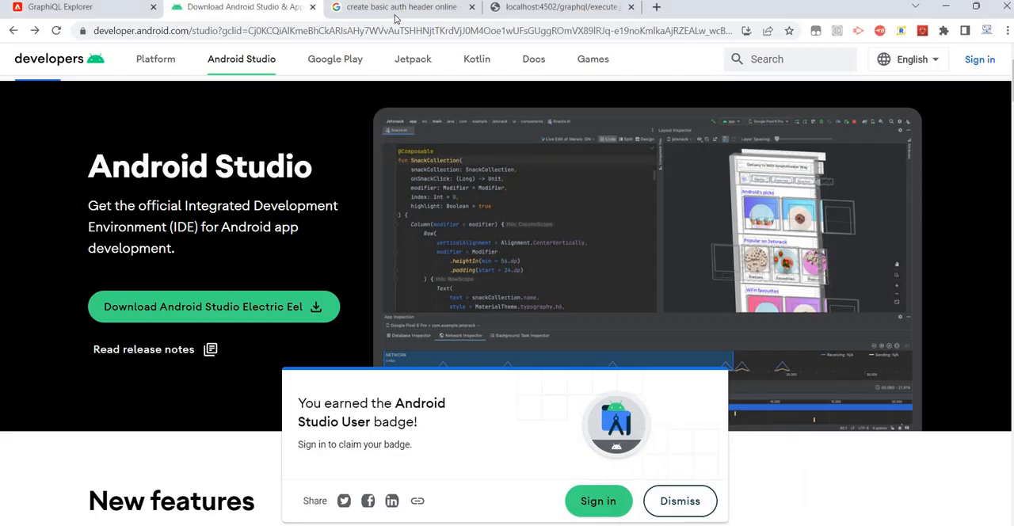
{"action": "mouse_move", "coordinate": [400, 6]}
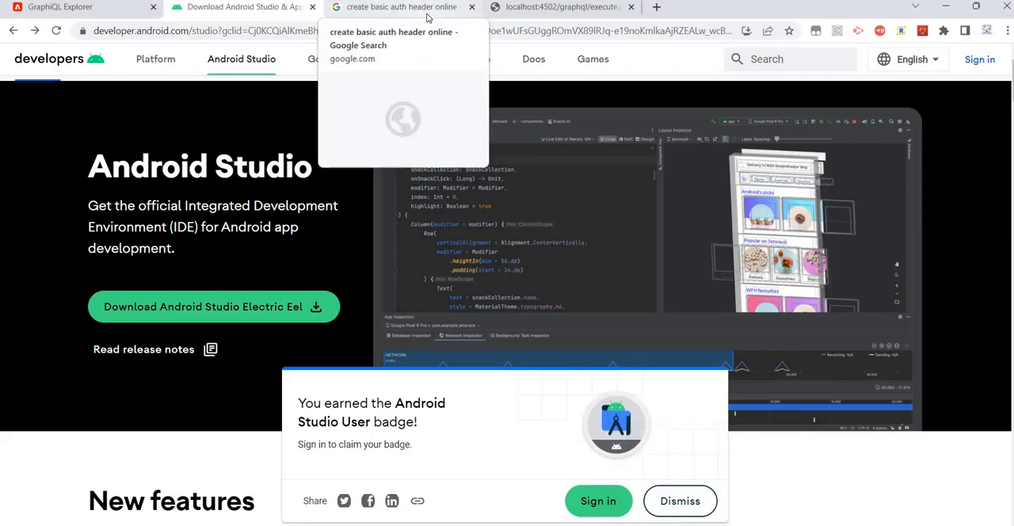
Generate a Basic auth header for user admin in Blitter's Basic Authentication Header Generator
{"action": "left_click", "coordinate": [400, 7]}
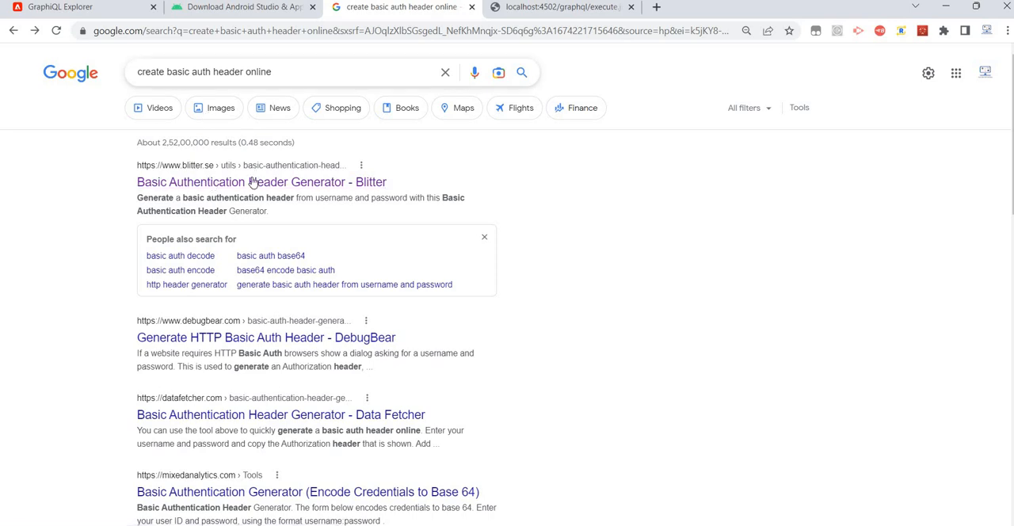
{"action": "left_click", "coordinate": [261, 182]}
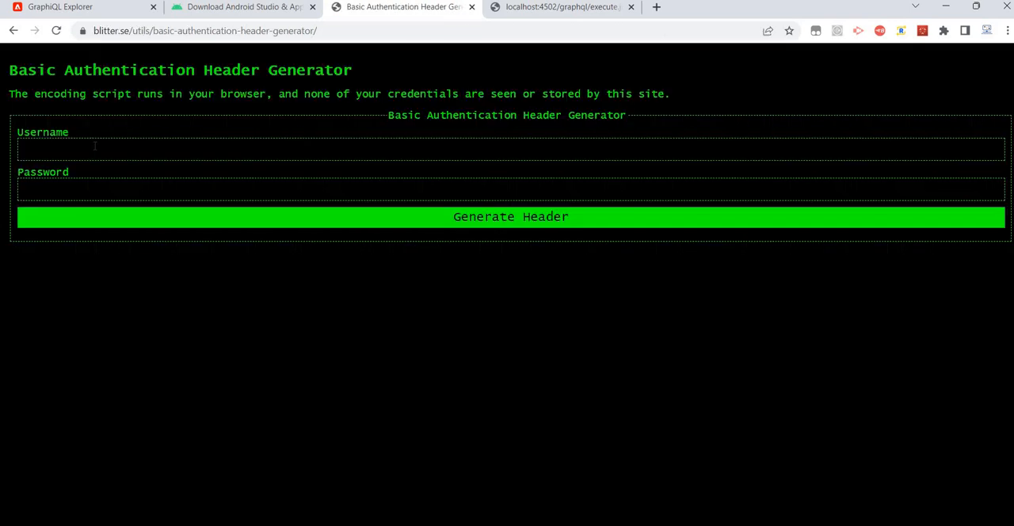
{"action": "type", "text": "admin"}
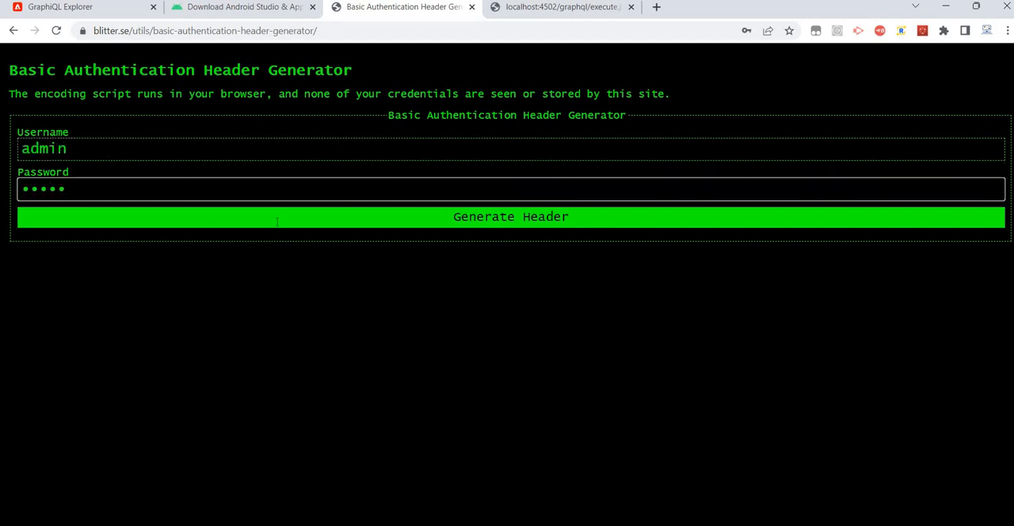
{"action": "left_click", "coordinate": [510, 216]}
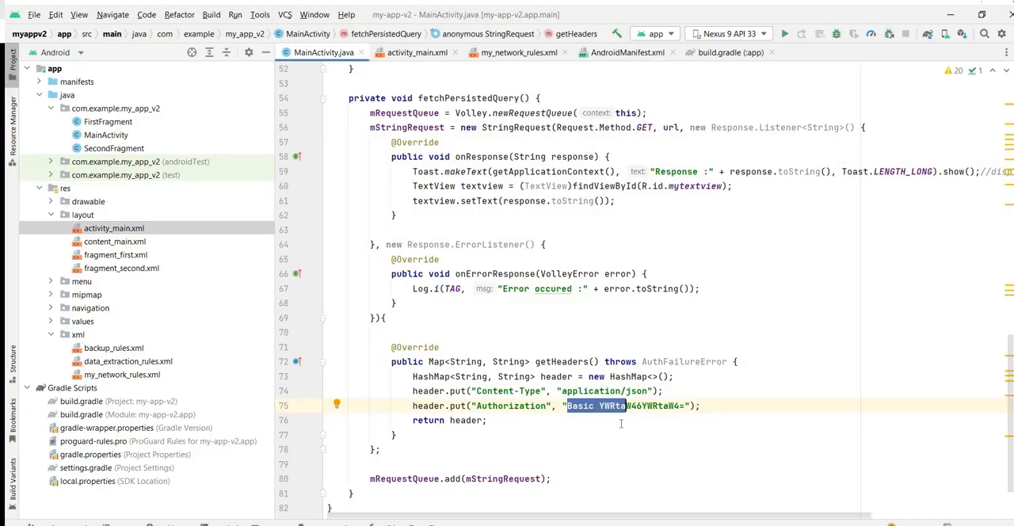
{"action": "mouse_move", "coordinate": [498, 418]}
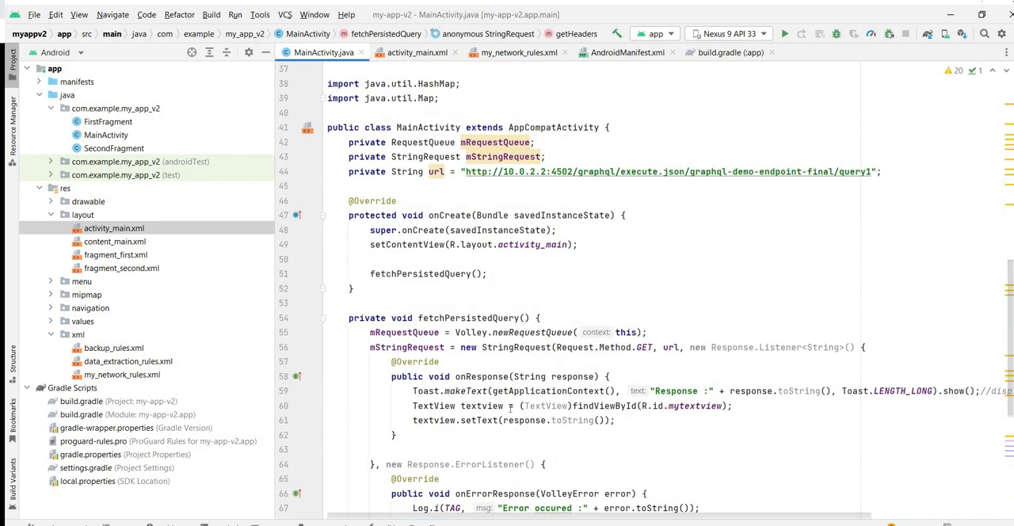
{"action": "scroll", "scroll_direction": "down", "scroll_amount": 3}
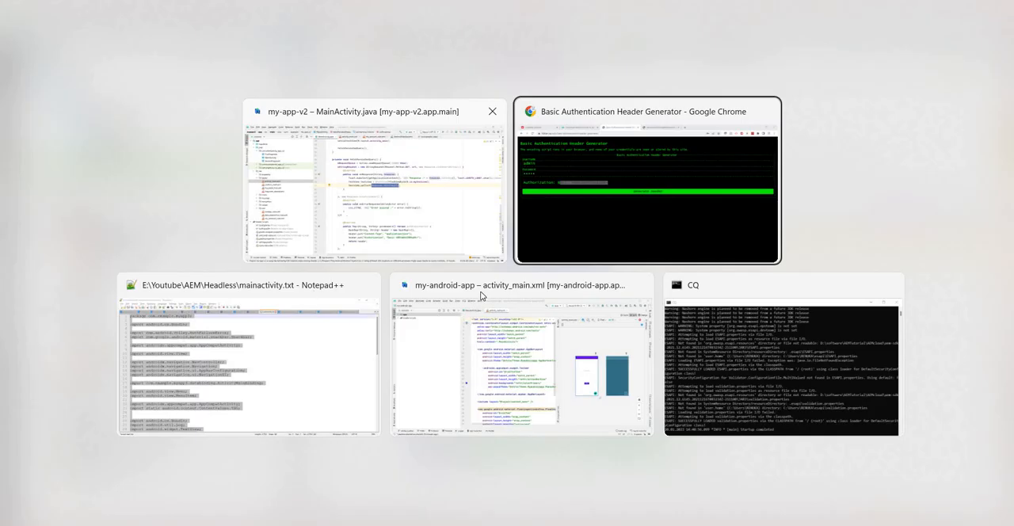
{"action": "mouse_move", "coordinate": [619, 36]}
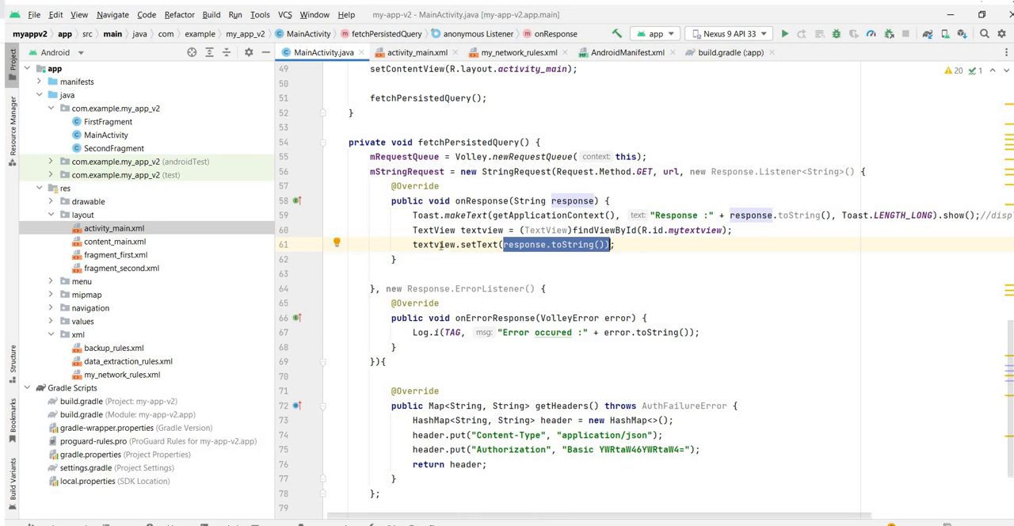
{"action": "double_click", "coordinate": [433, 244]}
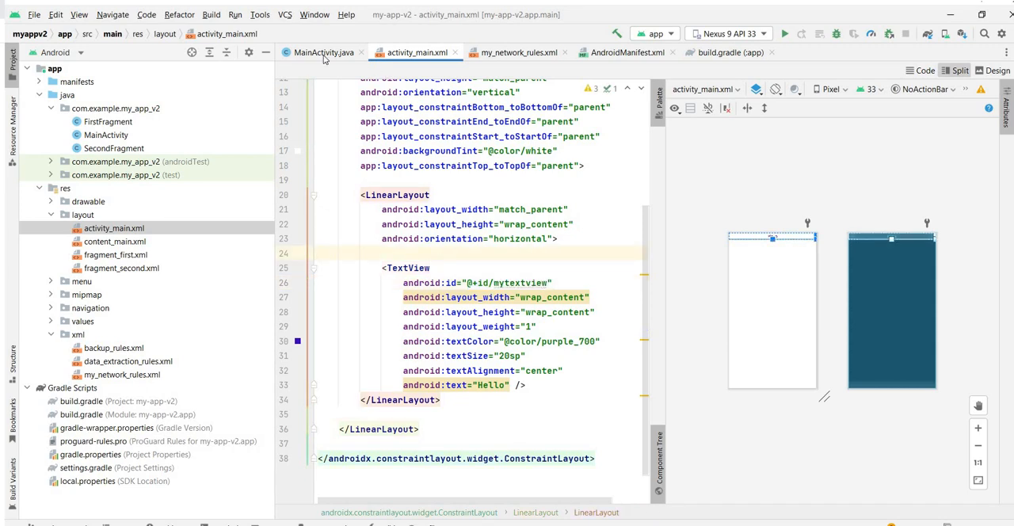
{"action": "left_click", "coordinate": [324, 52]}
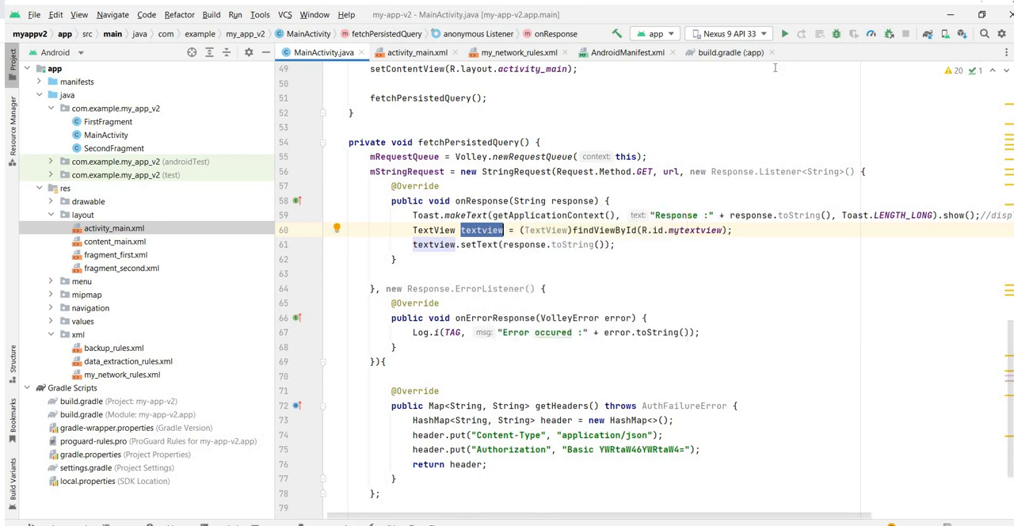
{"action": "mouse_move", "coordinate": [844, 82]}
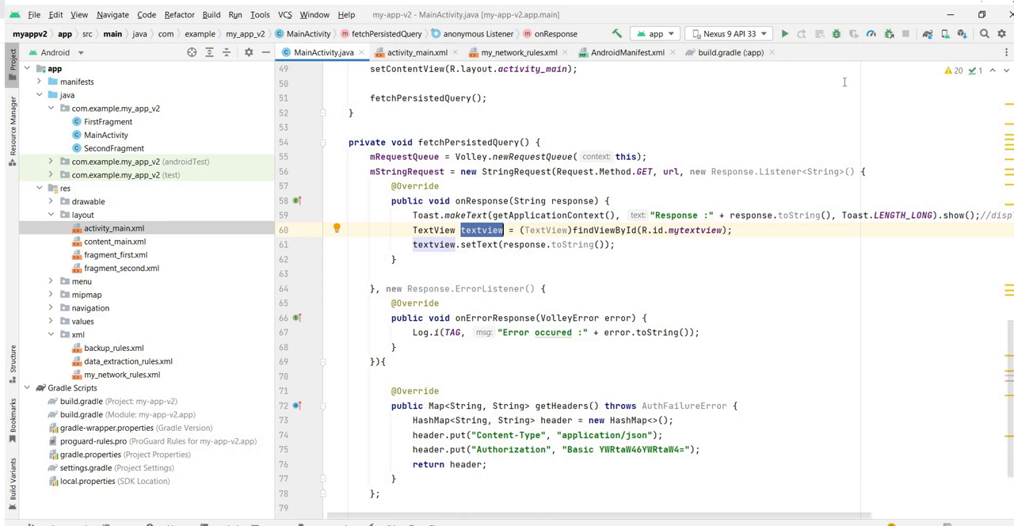
{"action": "mouse_move", "coordinate": [986, 126]}
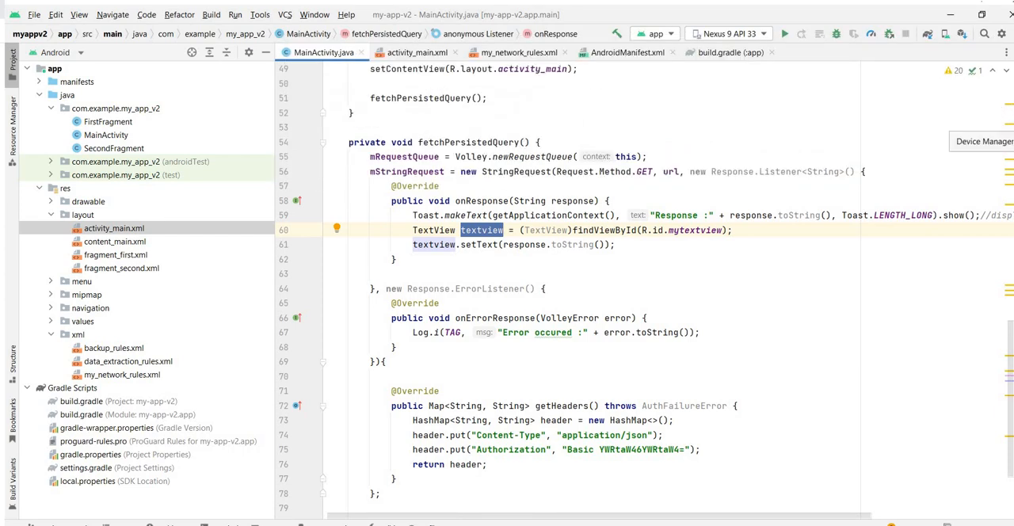
Show the Device Manager's Physical and Virtual lists with Nexus 9 API 33 and Pixel_3a_API_33_x86_64
{"action": "left_click", "coordinate": [983, 141]}
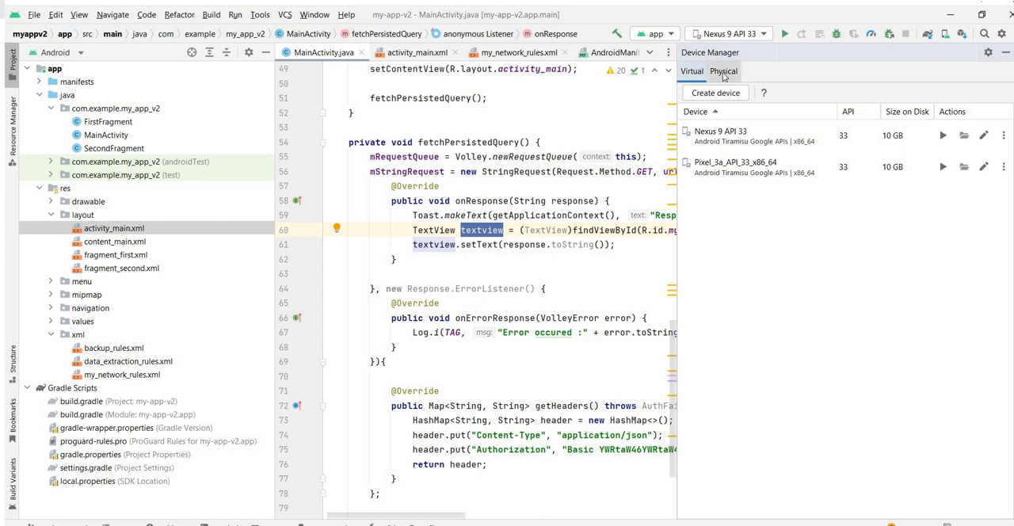
{"action": "left_click", "coordinate": [723, 71]}
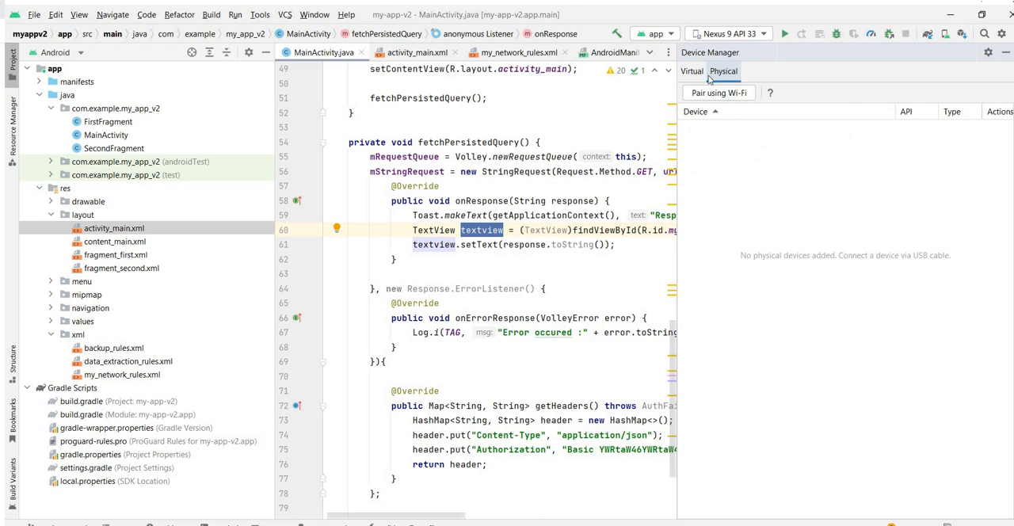
{"action": "left_click", "coordinate": [691, 70]}
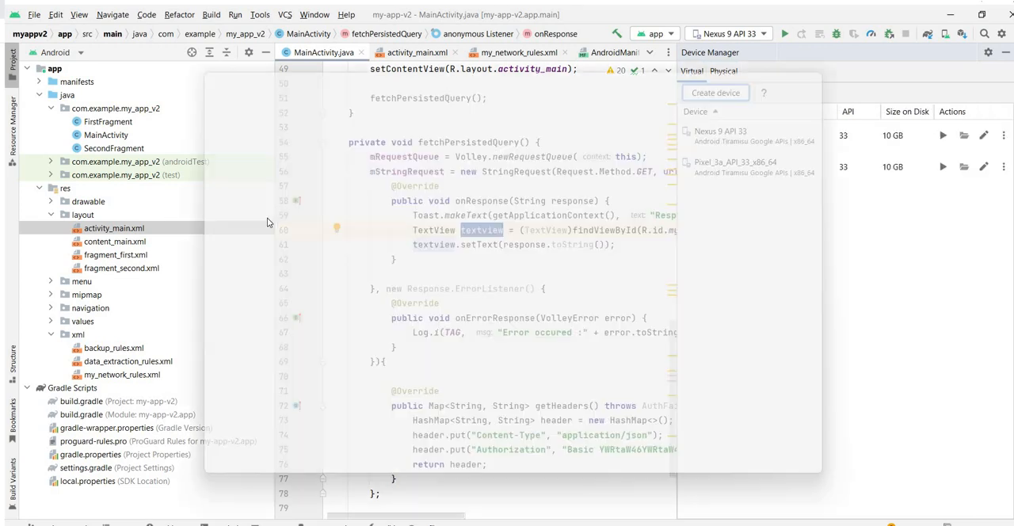
Browse the Create device hardware list, then cancel without adding a device
{"action": "left_click", "coordinate": [715, 93]}
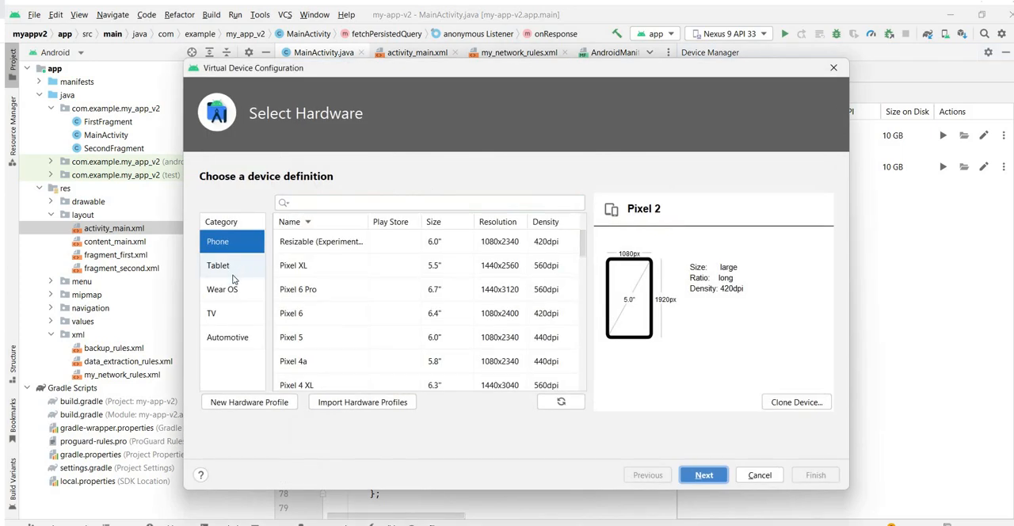
{"action": "mouse_move", "coordinate": [247, 262]}
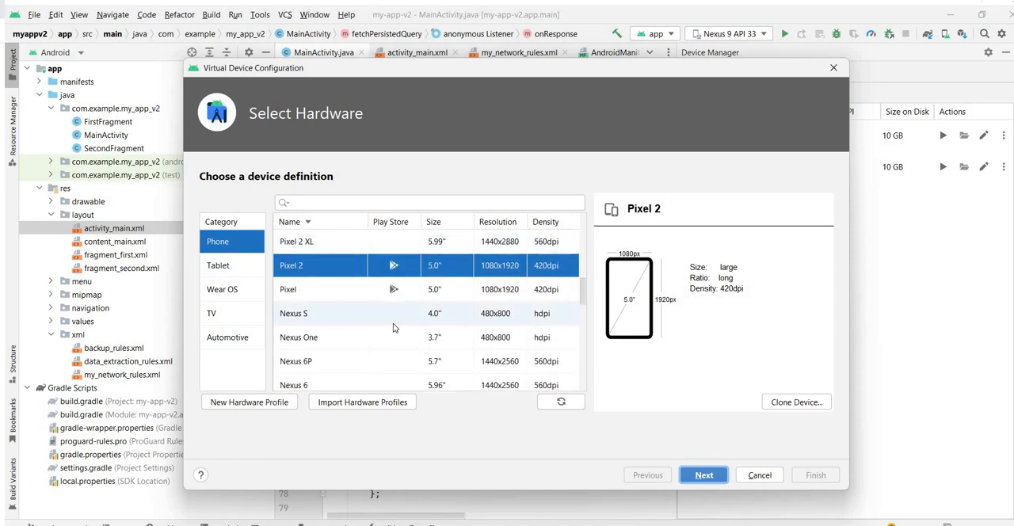
{"action": "scroll", "scroll_direction": "down", "scroll_amount": 3}
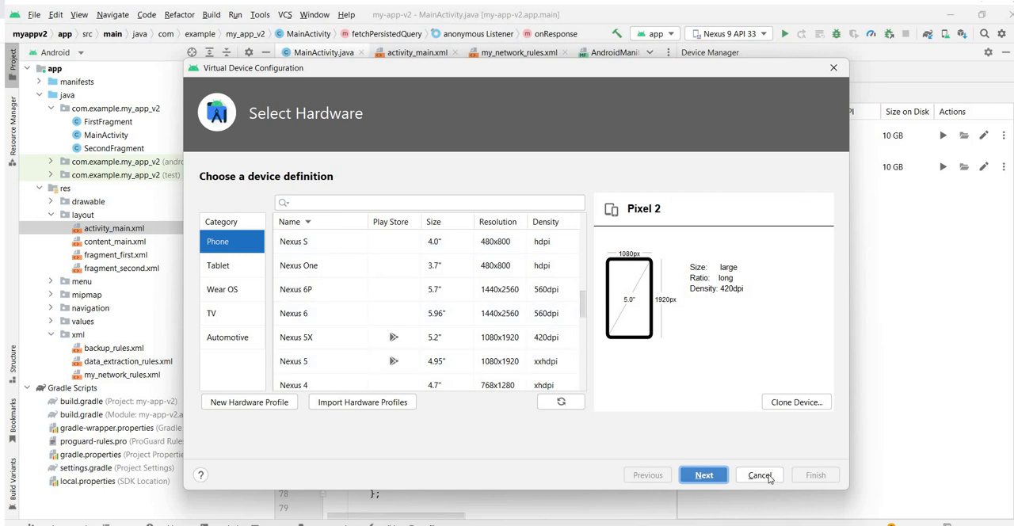
{"action": "left_click", "coordinate": [758, 474]}
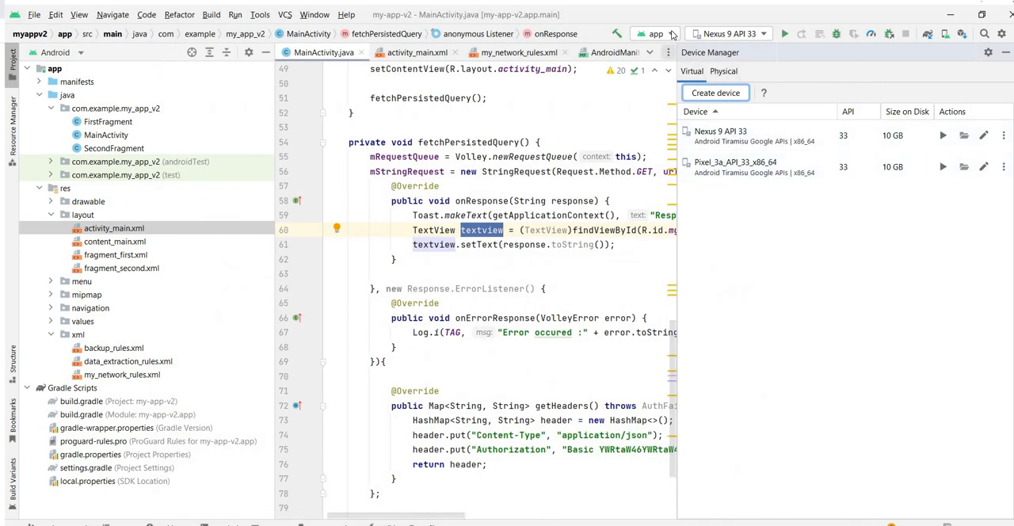
Run the app on the Nexus 9 API 33 emulator and show the launch log
{"action": "left_click", "coordinate": [656, 33]}
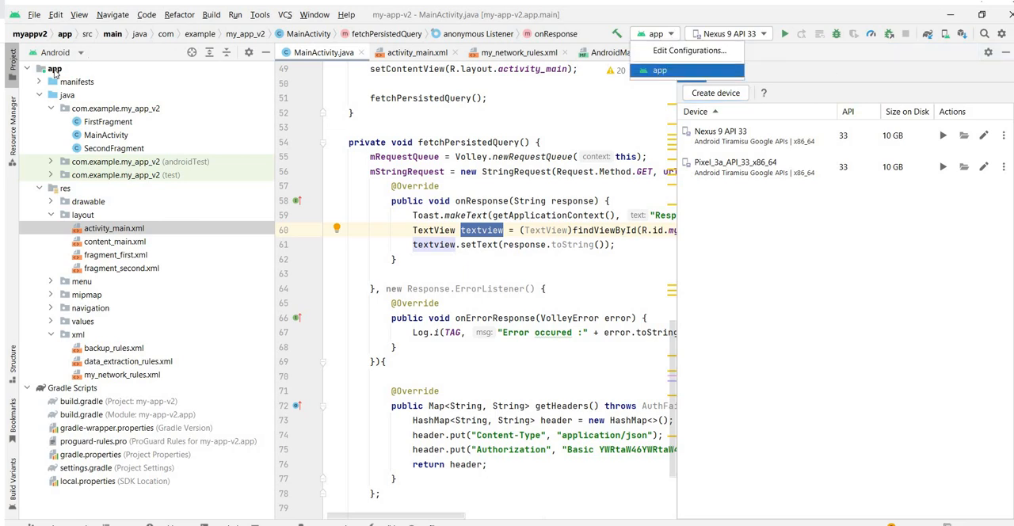
{"action": "mouse_move", "coordinate": [659, 71]}
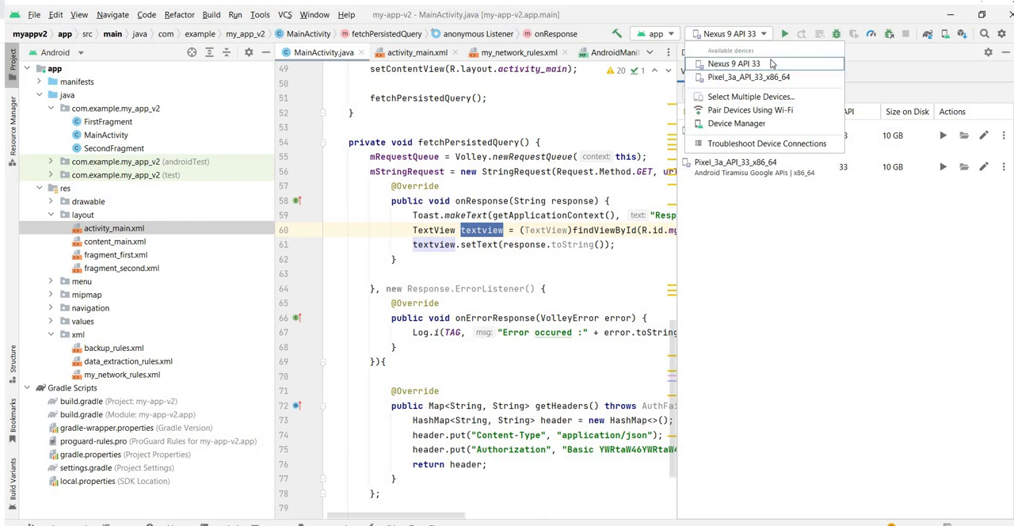
{"action": "left_click", "coordinate": [736, 123]}
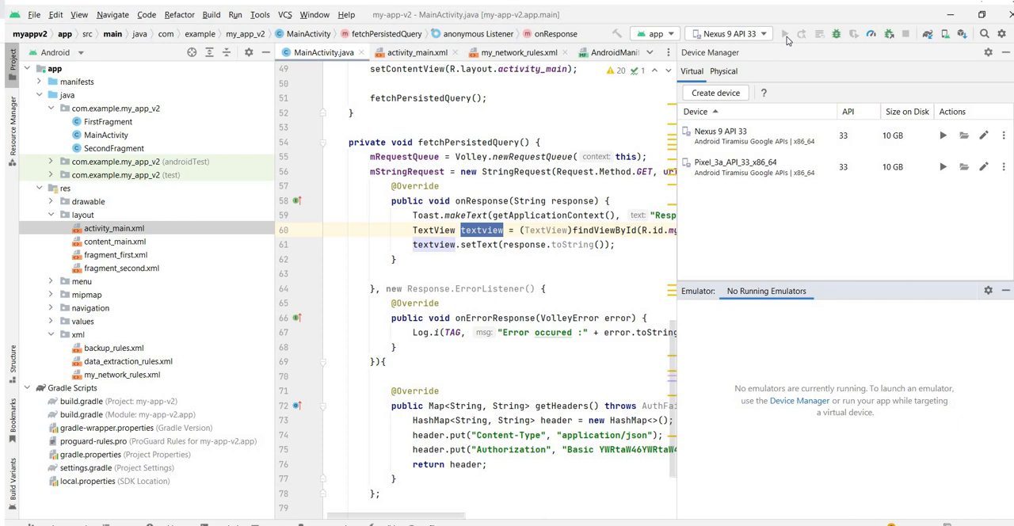
{"action": "left_click", "coordinate": [942, 134]}
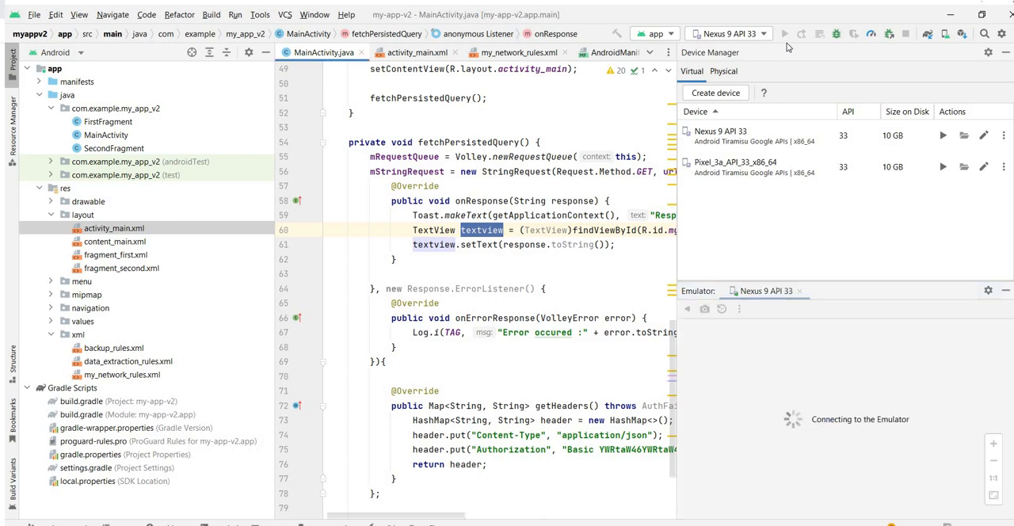
{"action": "mouse_move", "coordinate": [927, 288]}
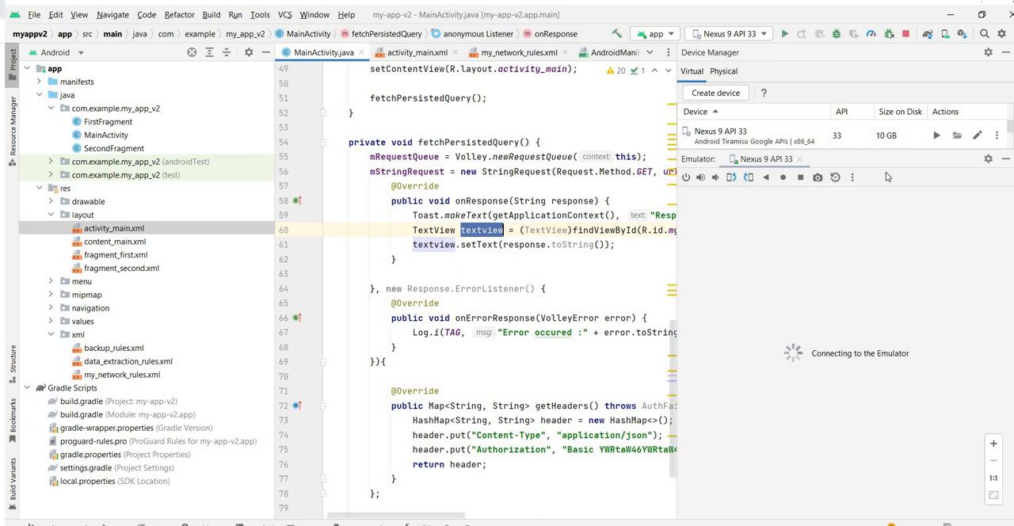
{"action": "mouse_move", "coordinate": [884, 181]}
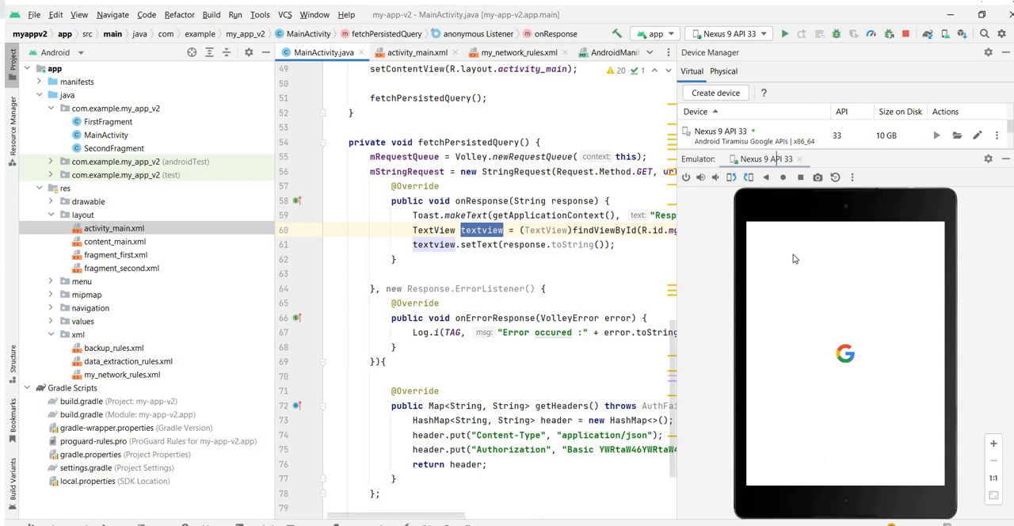
{"action": "mouse_move", "coordinate": [741, 268]}
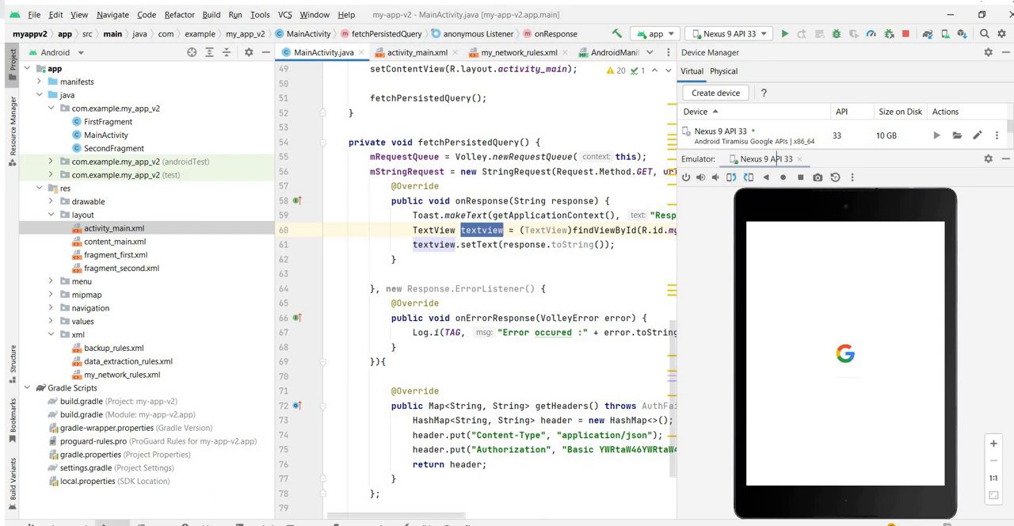
{"action": "left_click", "coordinate": [784, 34]}
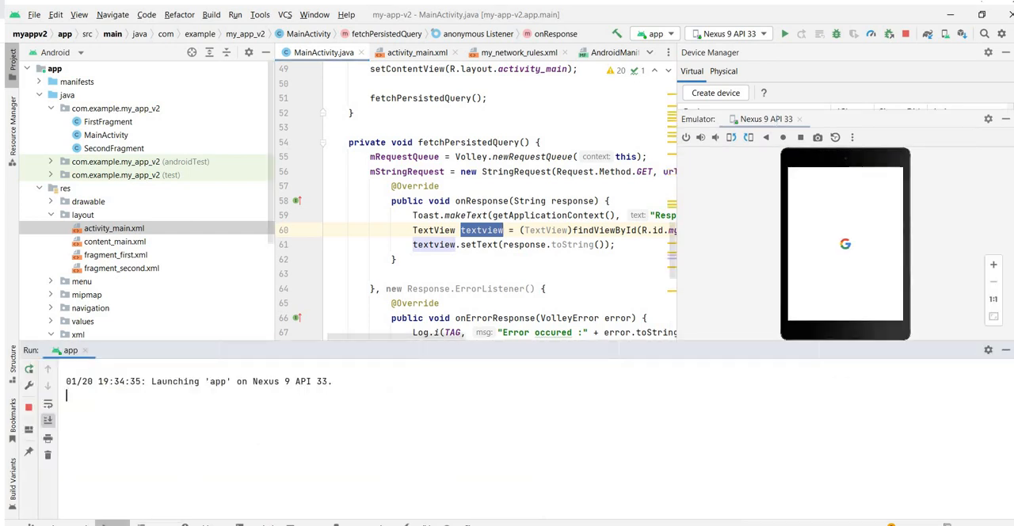